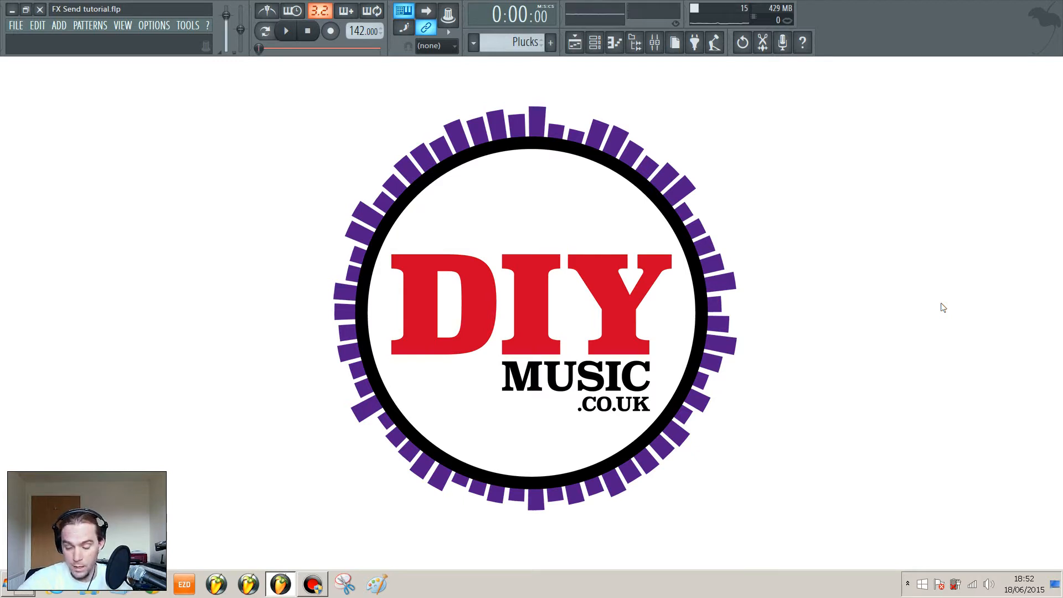
Step: Show the Playlist and Mixer, then play and stop the song twice to audition it
click(593, 42)
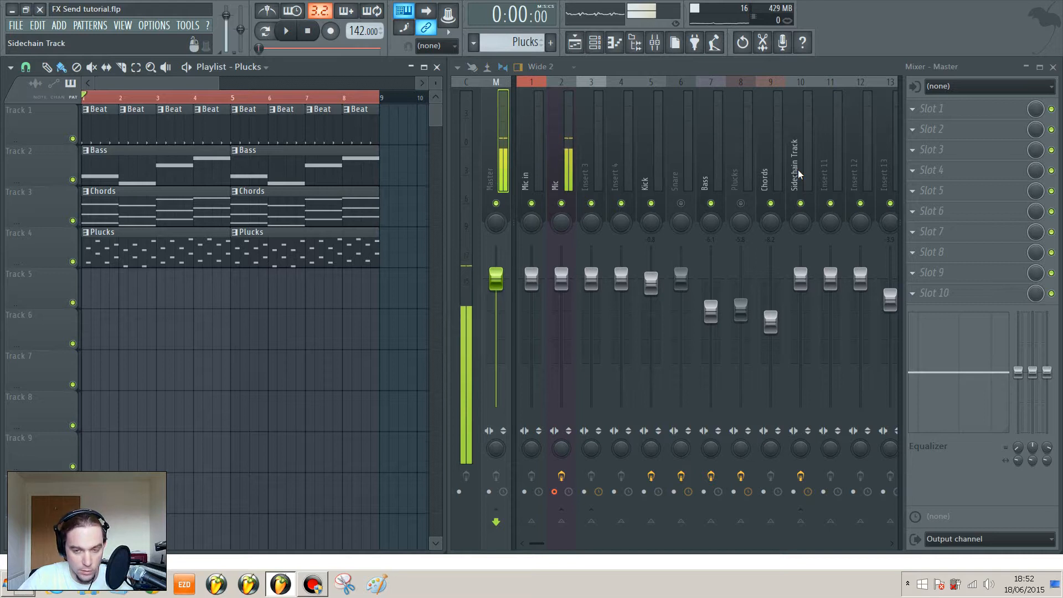
click(284, 31)
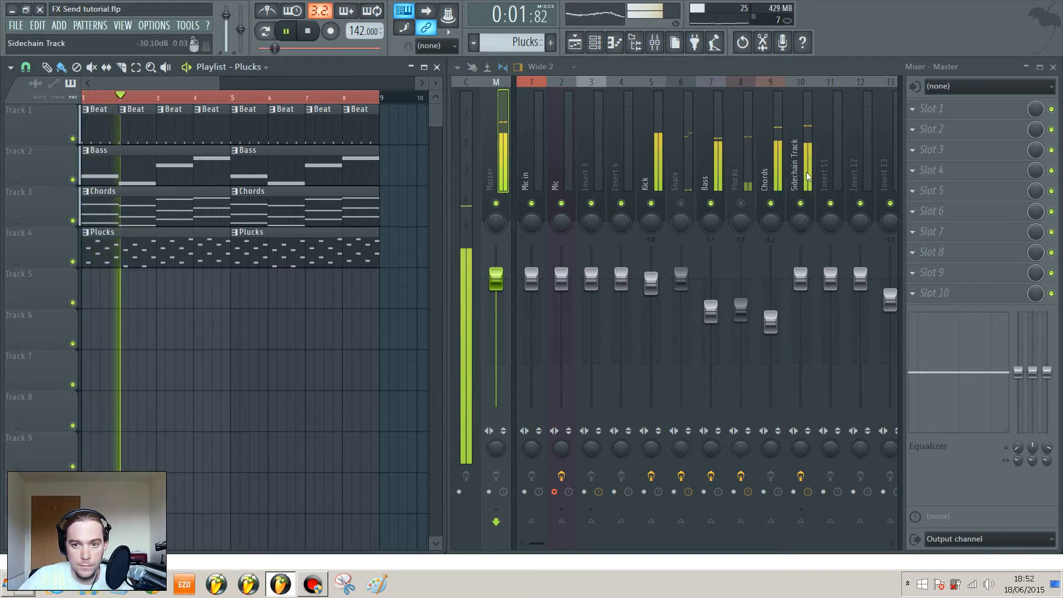
click(306, 31)
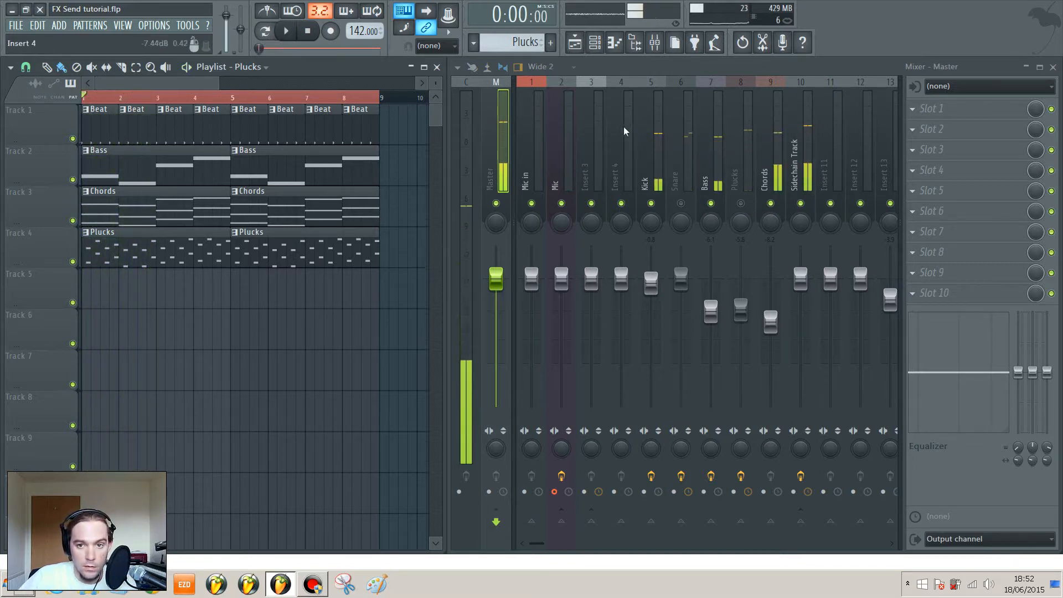
click(800, 163)
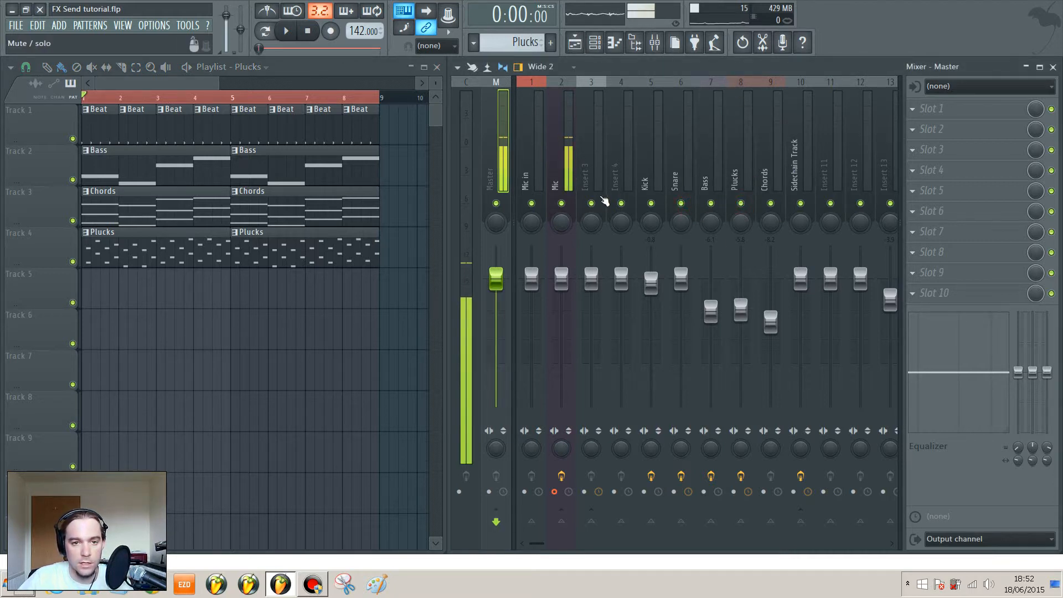
click(284, 31)
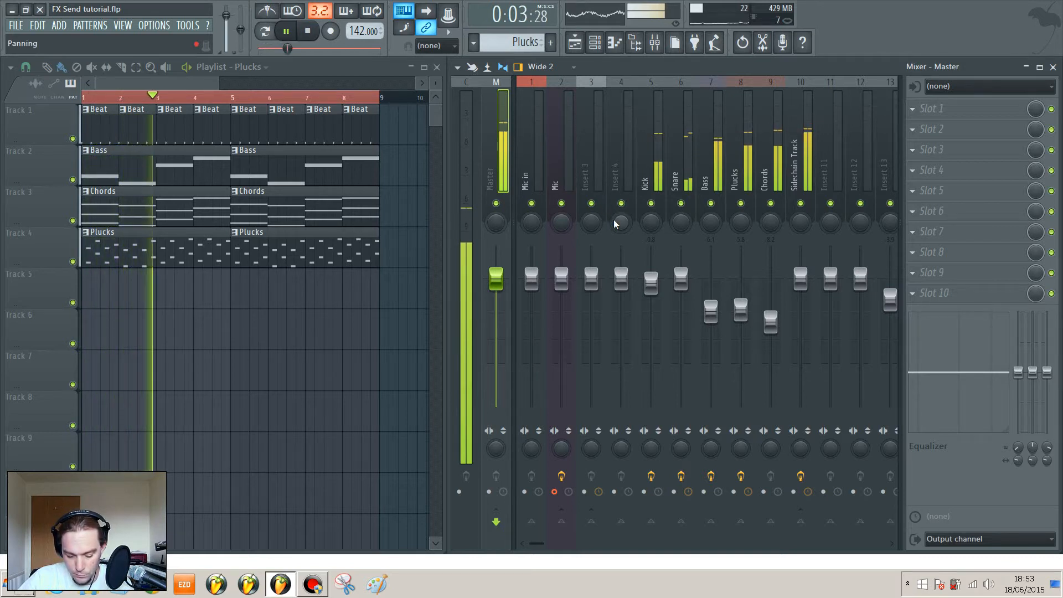
click(307, 31)
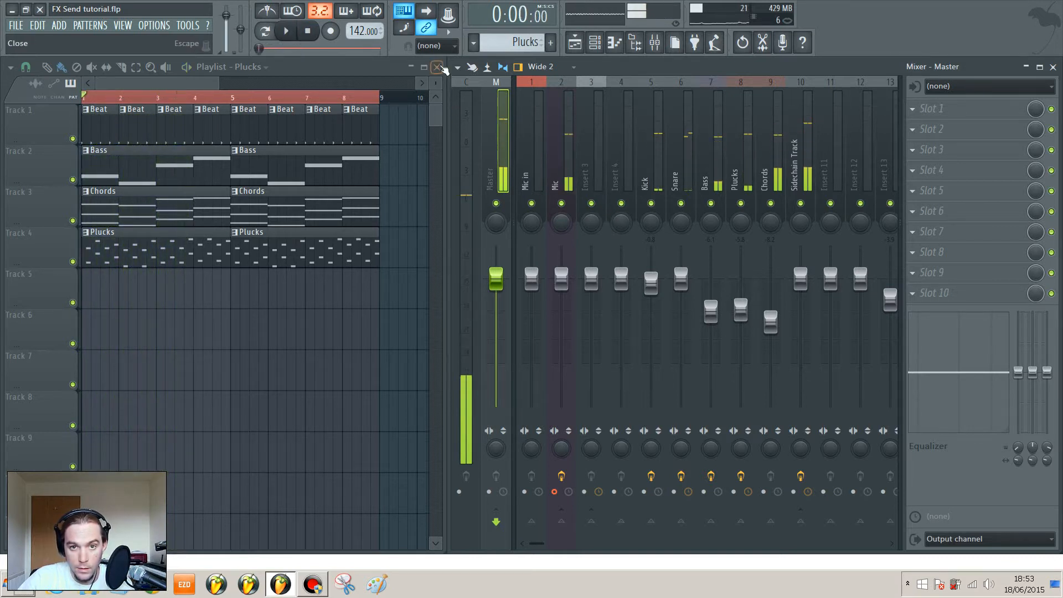
Step: Close the Playlist and select empty insert track 12 in the mixer for a send
click(438, 66)
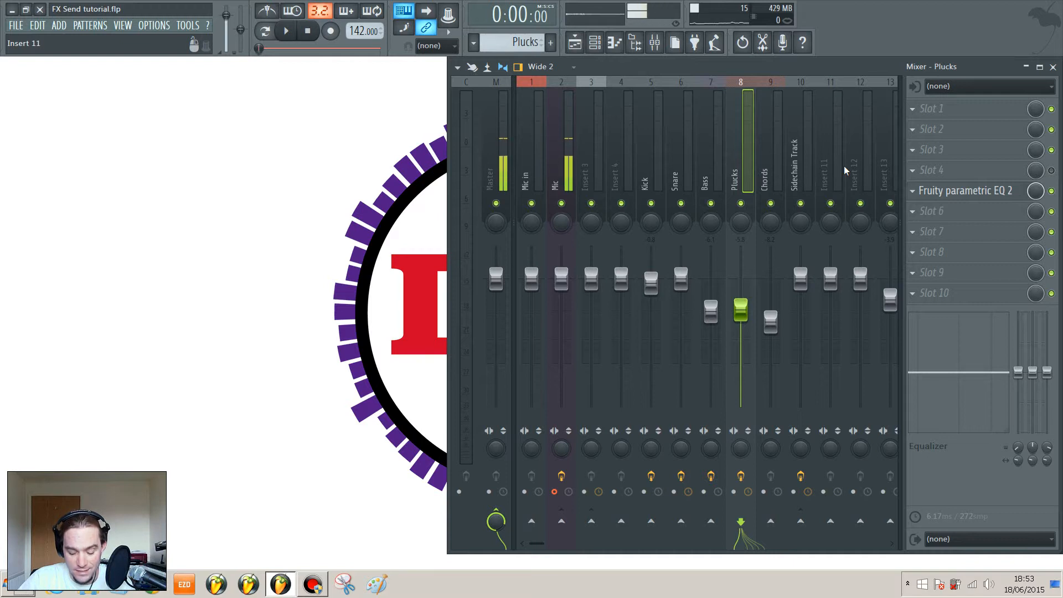
click(859, 170)
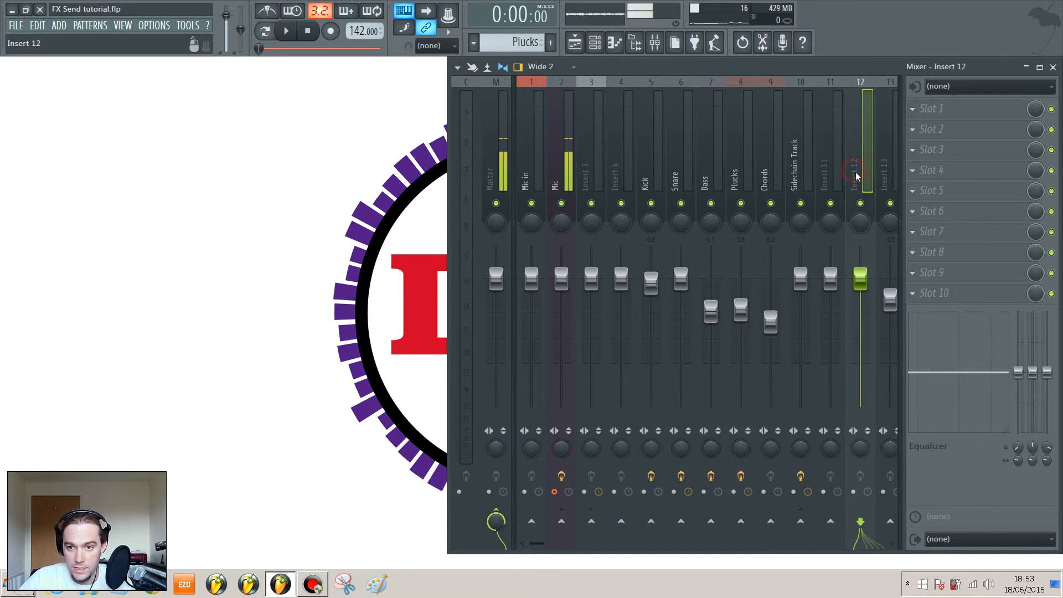
click(890, 169)
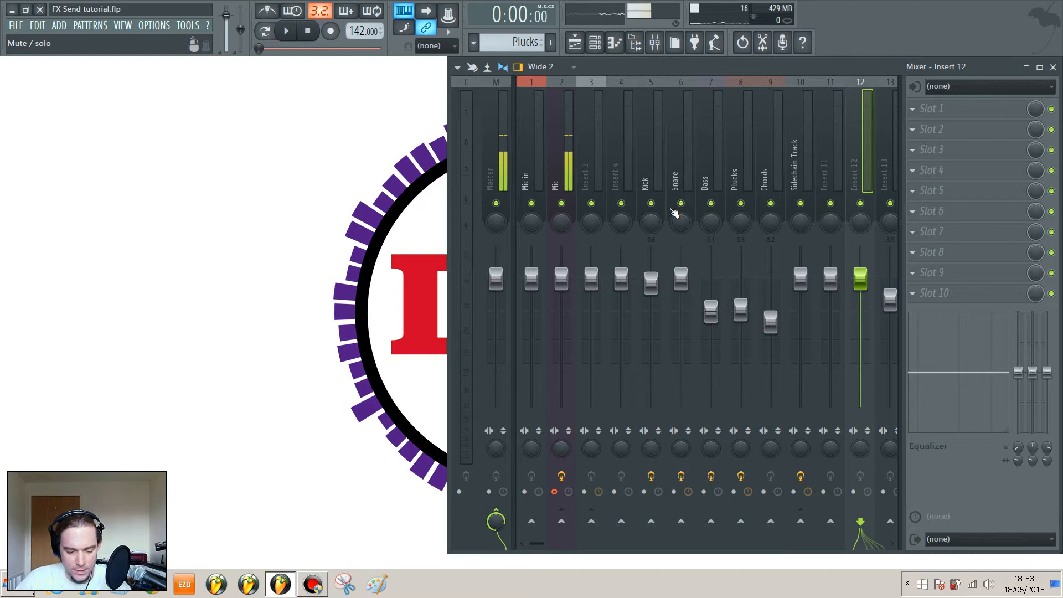
mouse_move(672, 170)
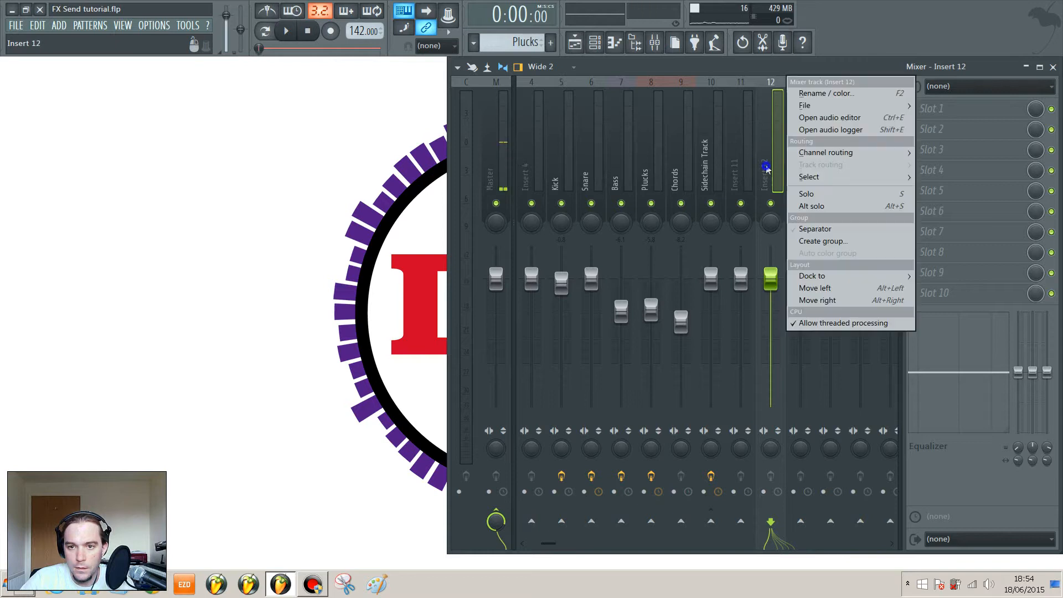
Step: Rename insert track 12 to Reverb and insert track 13 to Delay
click(824, 93)
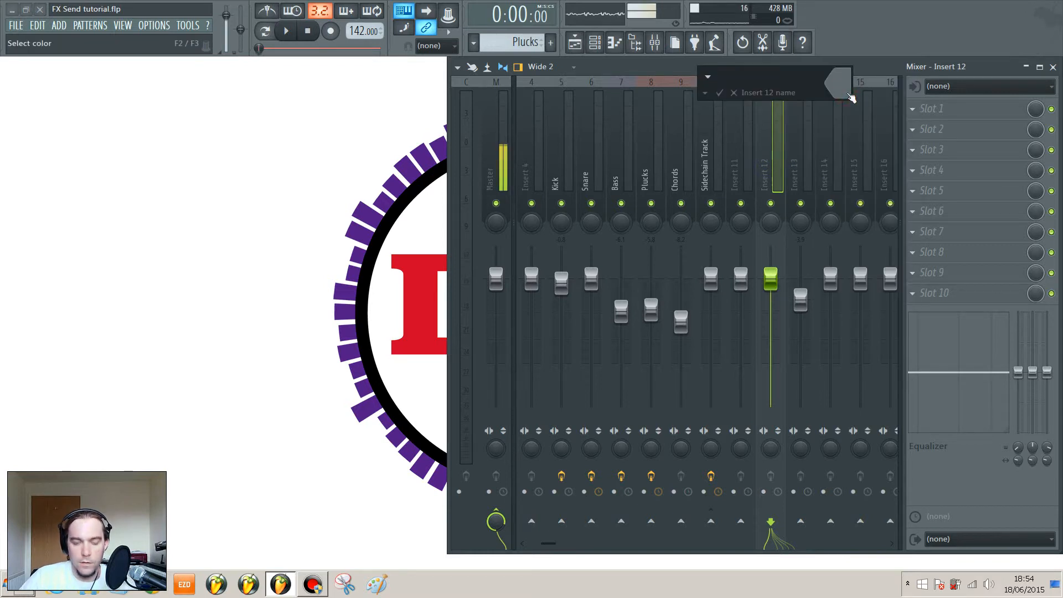
text(Reverb)
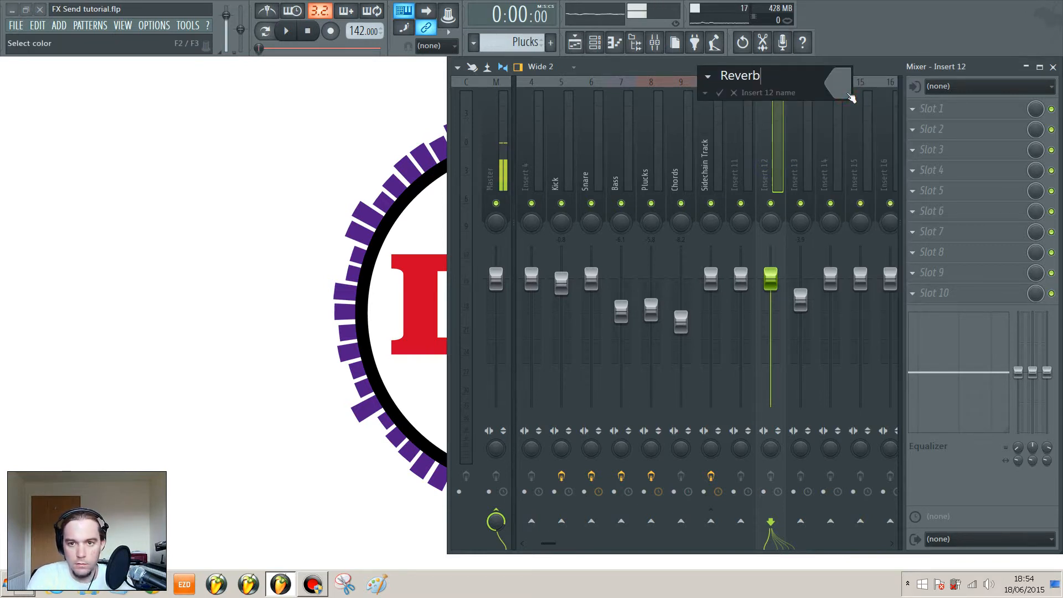
right_click(800, 170)
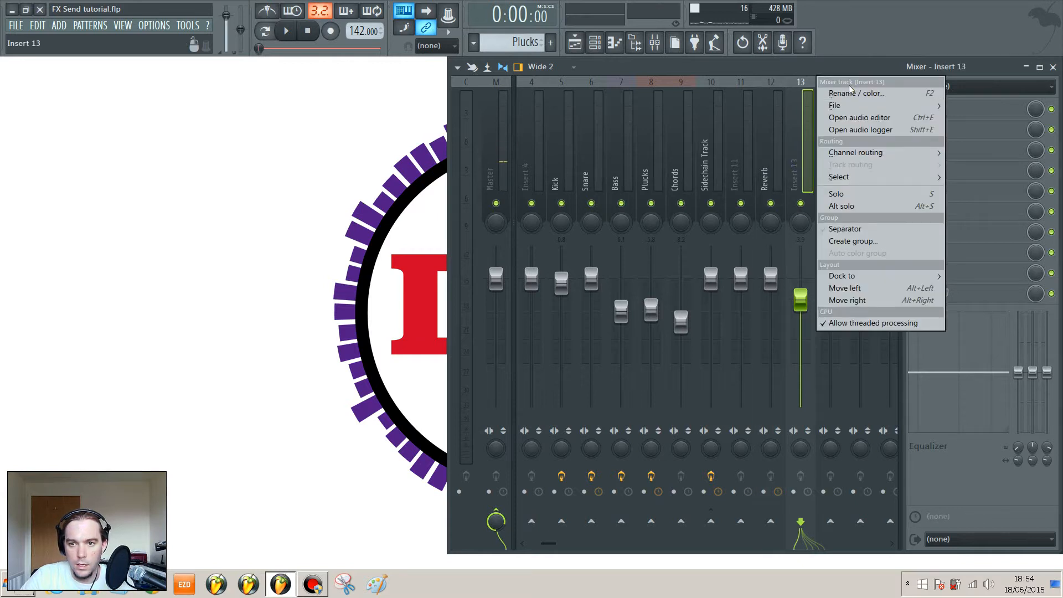
click(856, 93)
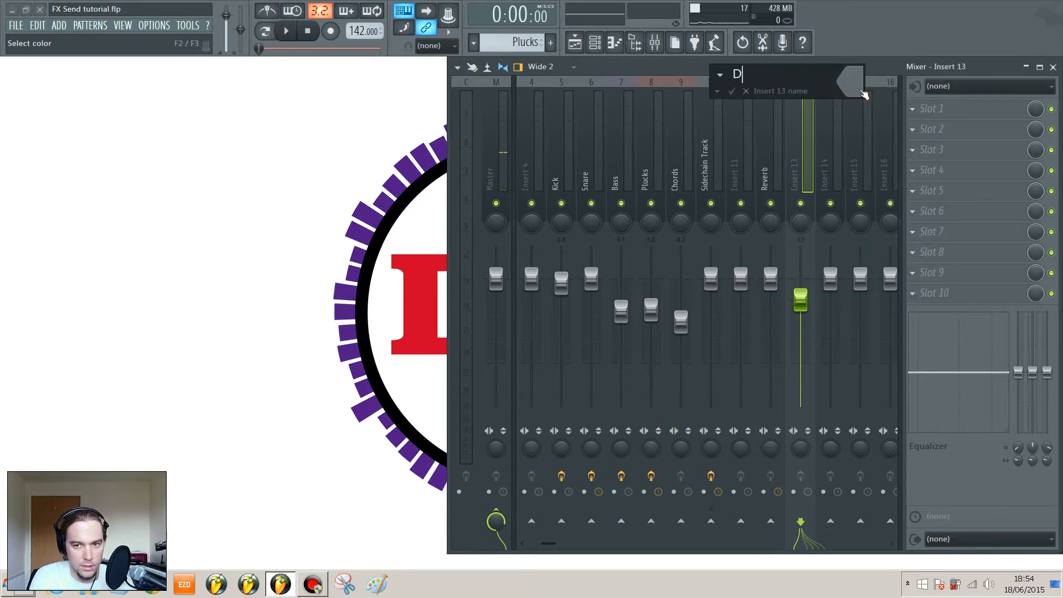
text(elay)
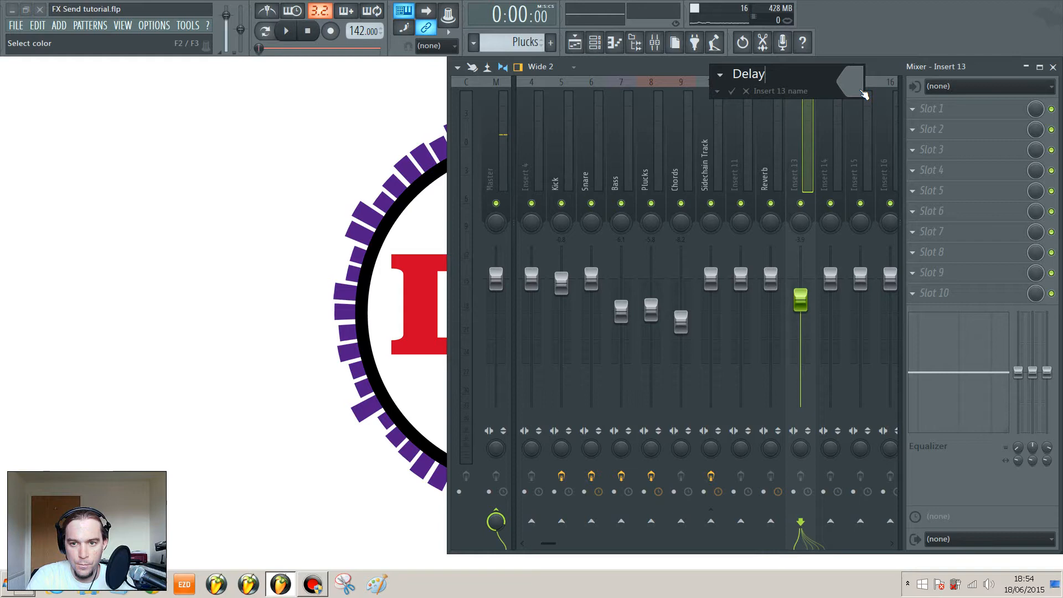
click(770, 163)
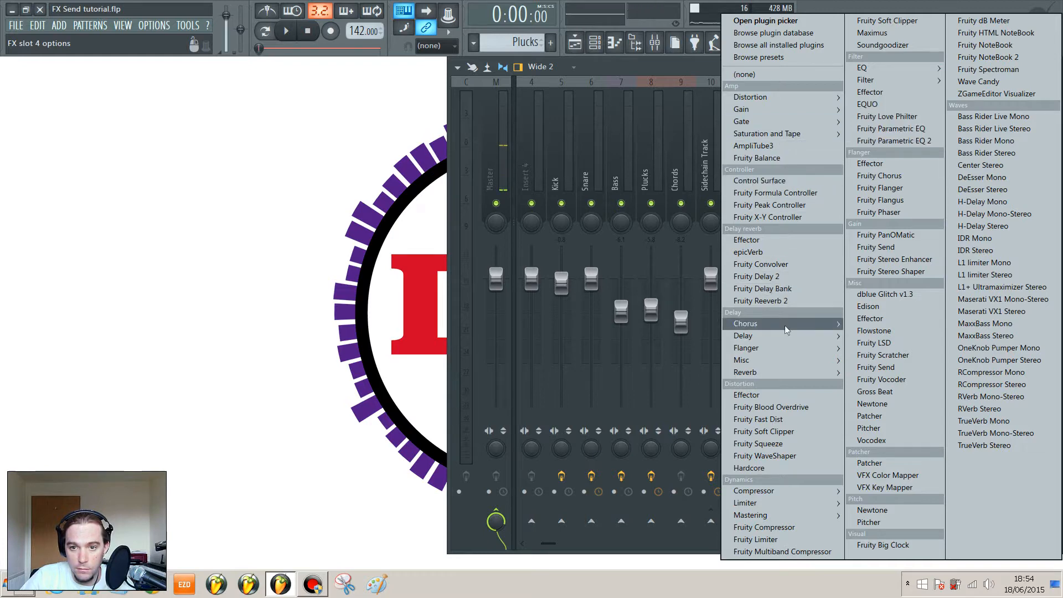
Step: Load Fruity Reeverb 2 on the Reverb track and Fruity Delay 2 on the Delay track
click(760, 300)
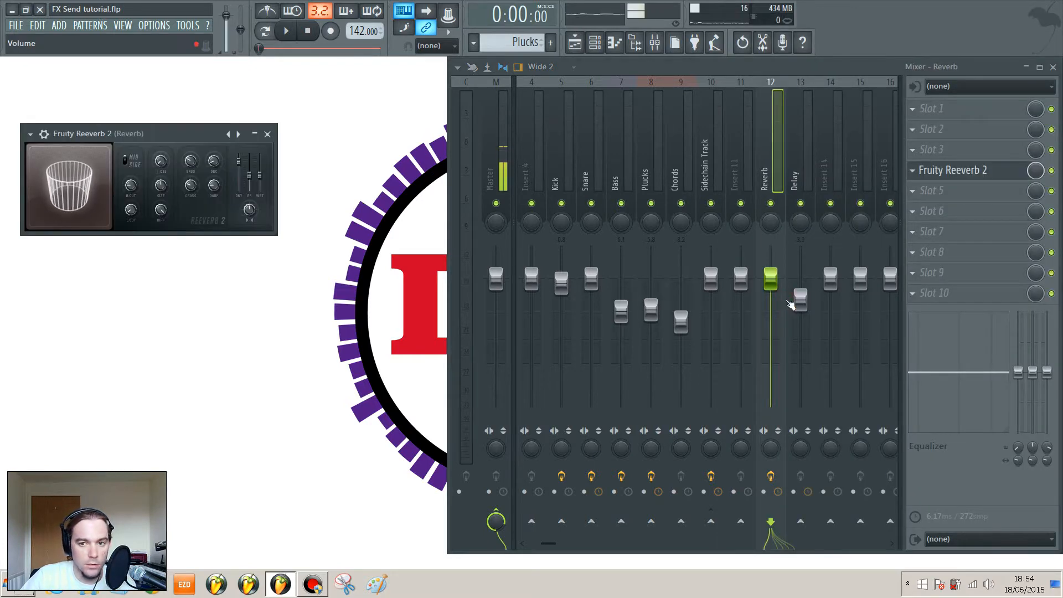
click(800, 176)
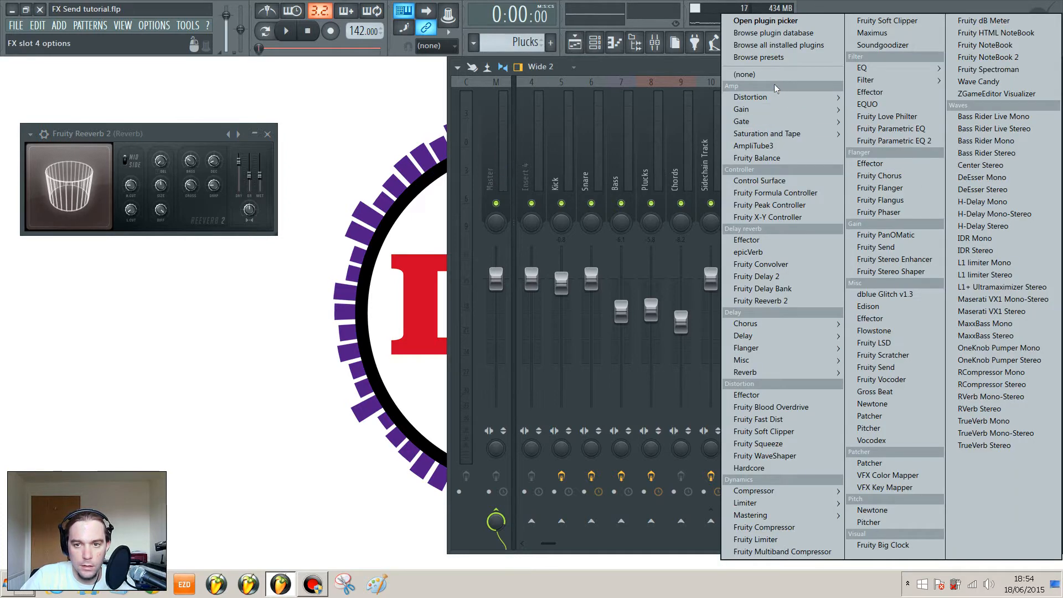
click(755, 276)
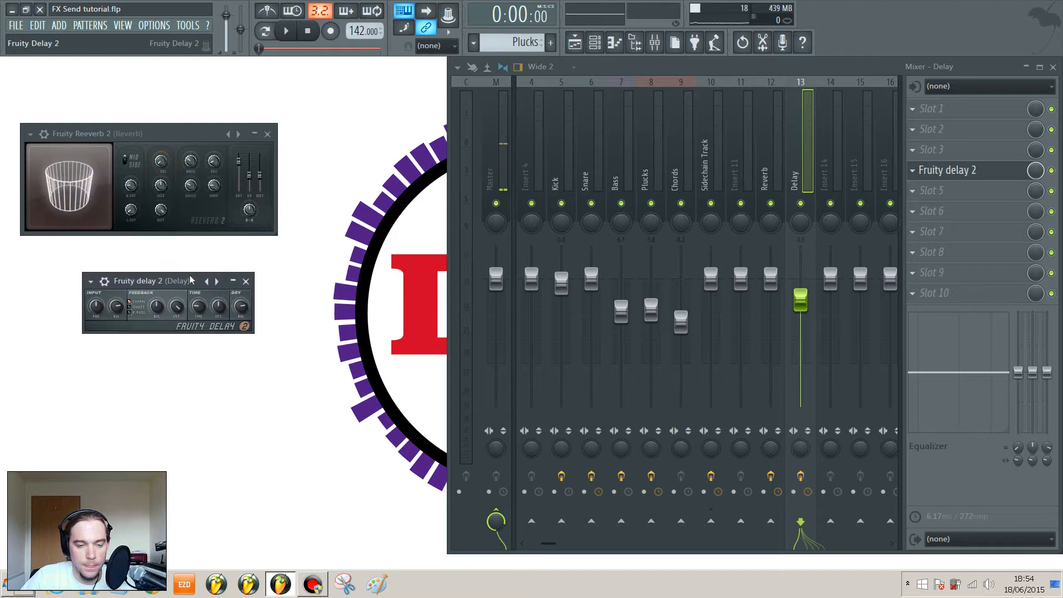
click(769, 169)
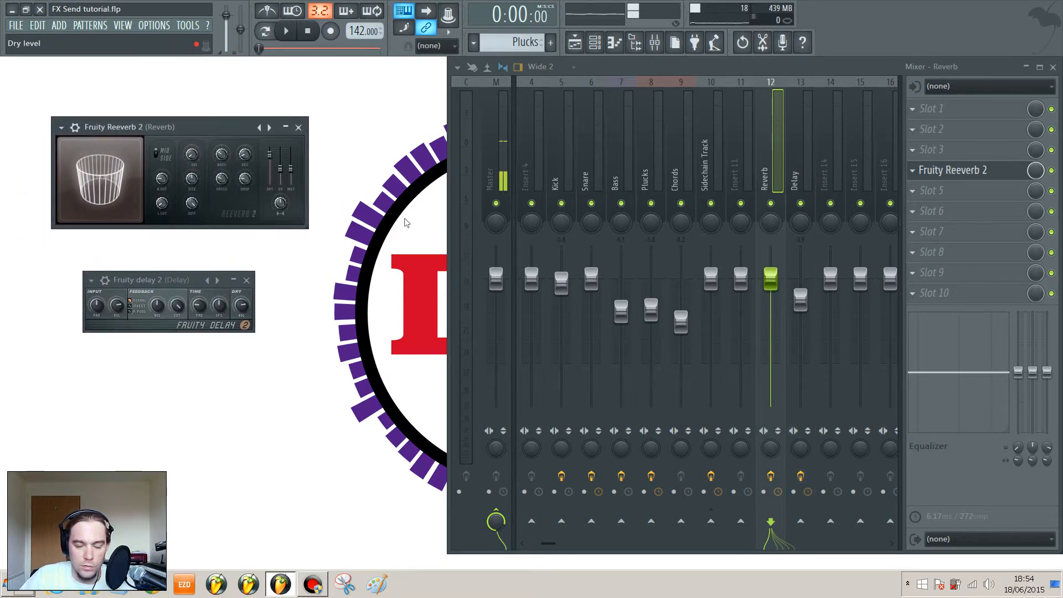
mouse_move(420, 260)
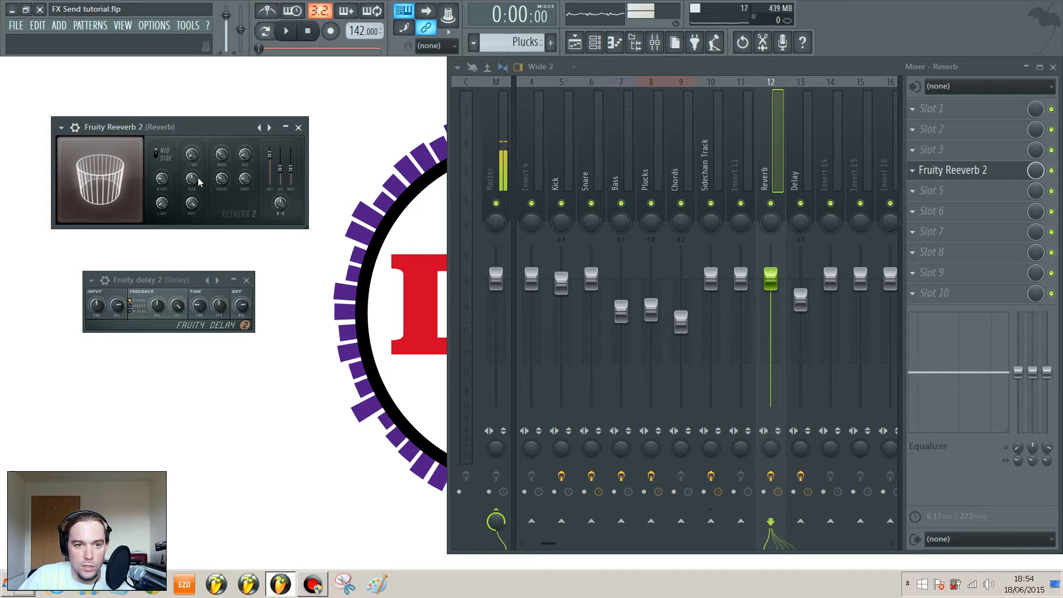
Step: Apply a Fruity Reeverb 2 preset, reset the wet level to default and adjust stereo separation
click(61, 127)
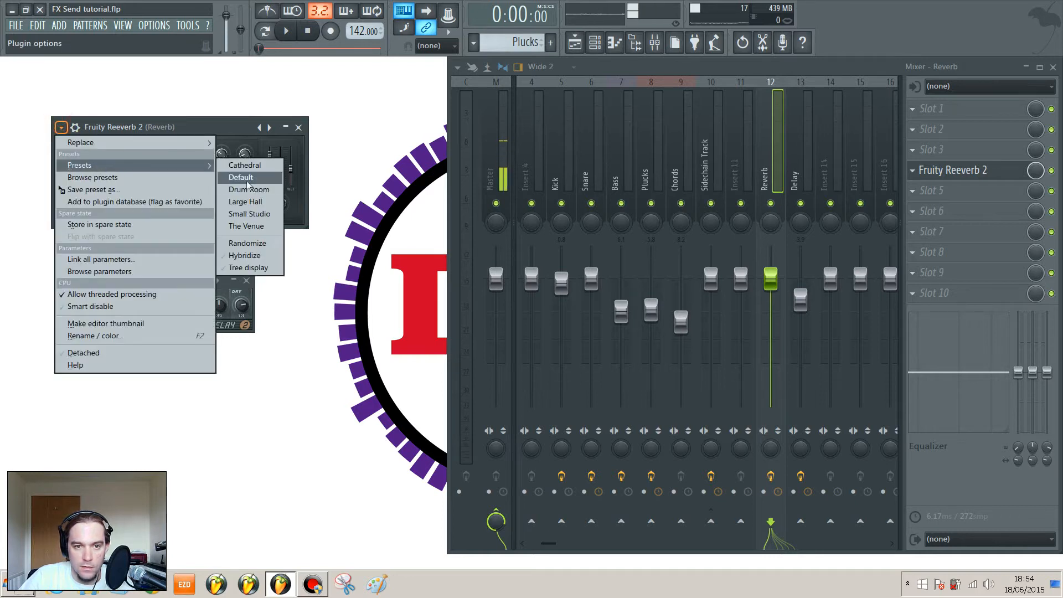
click(241, 177)
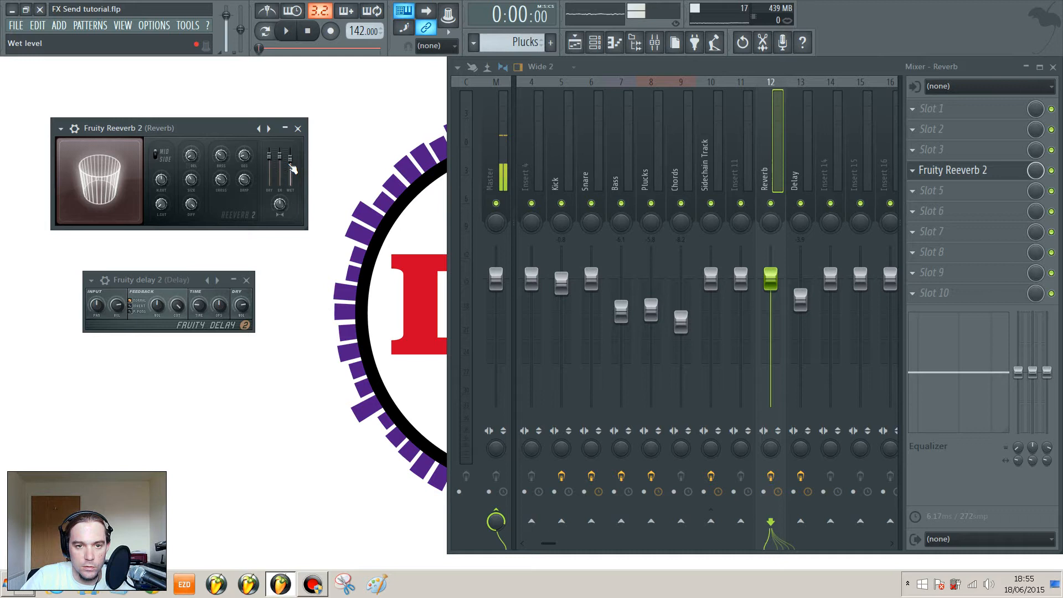
right_click(279, 166)
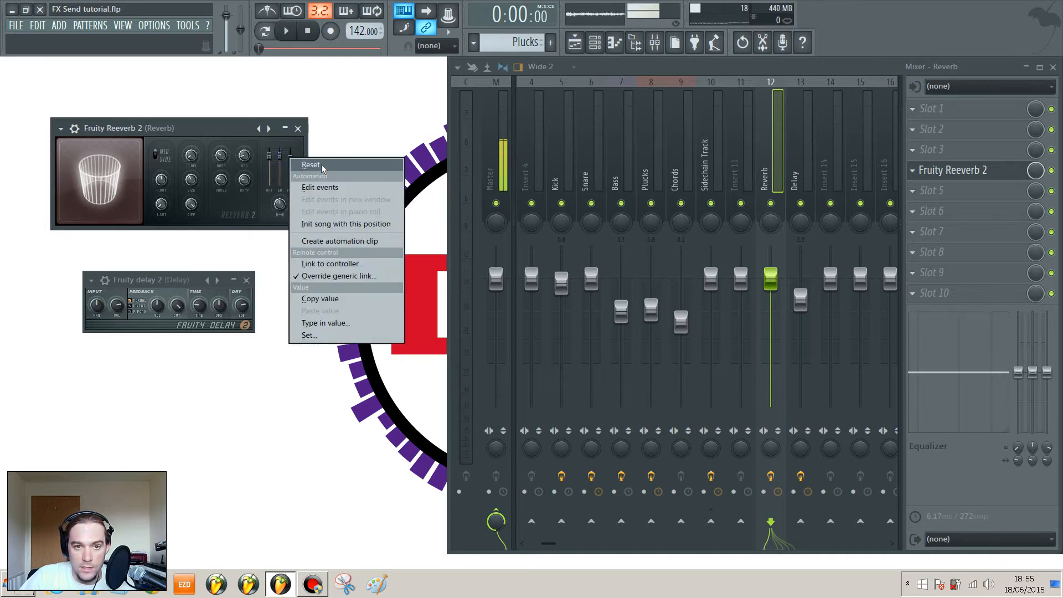
click(310, 164)
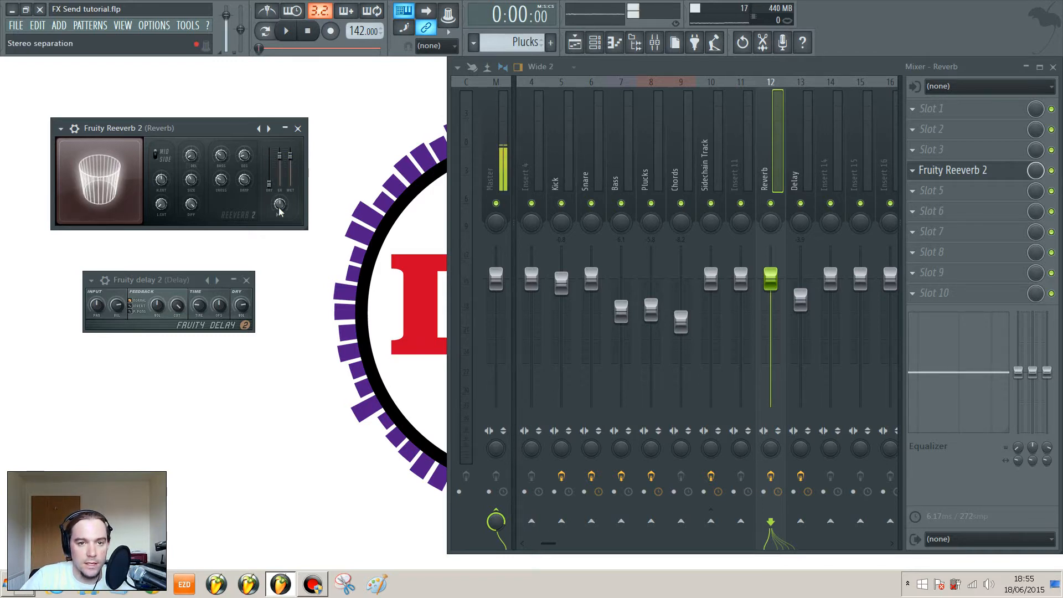
click(800, 169)
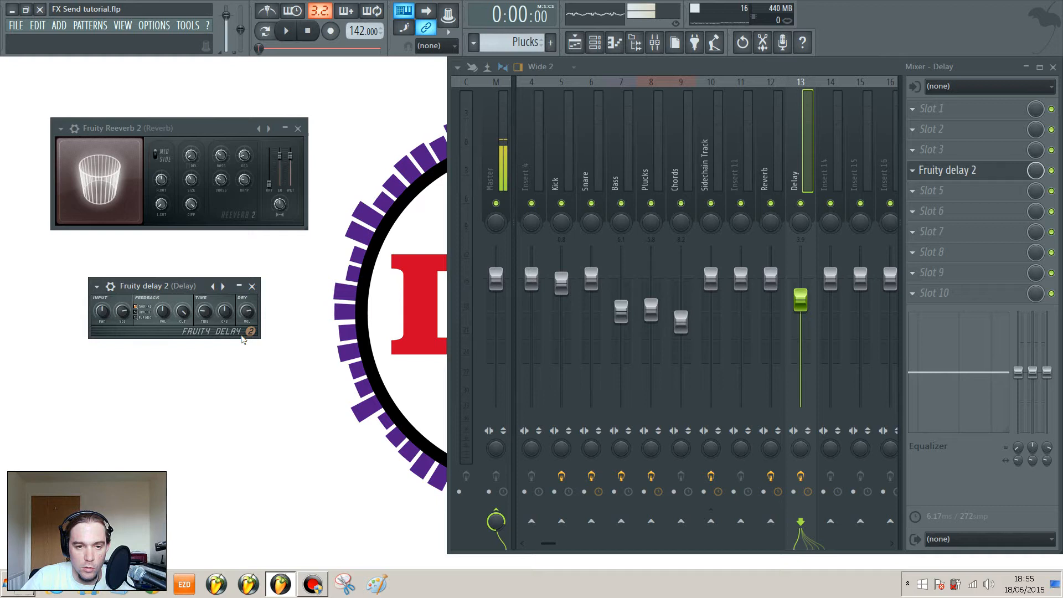
mouse_move(247, 312)
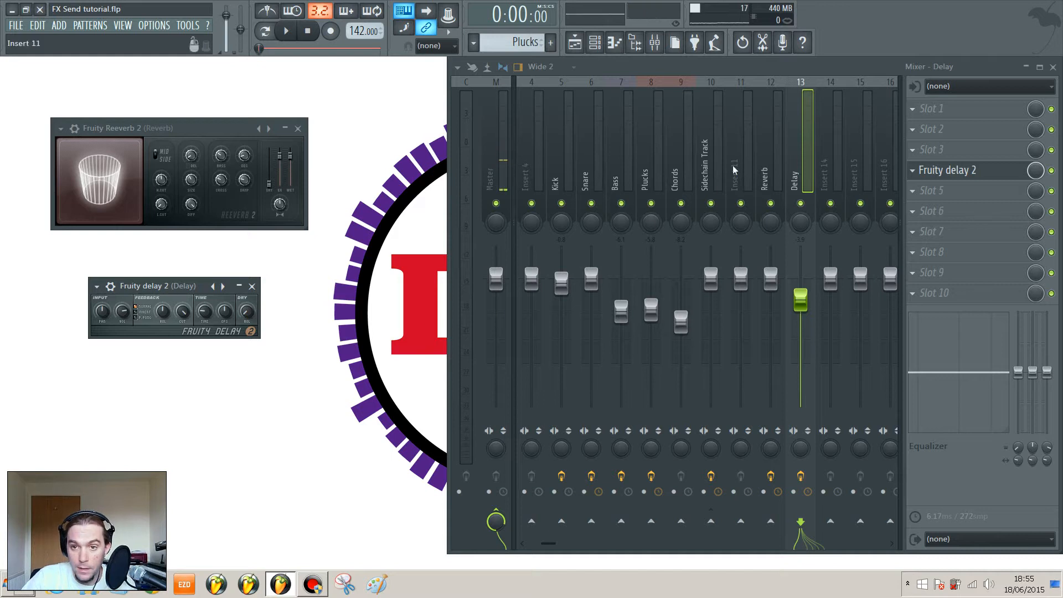
click(800, 169)
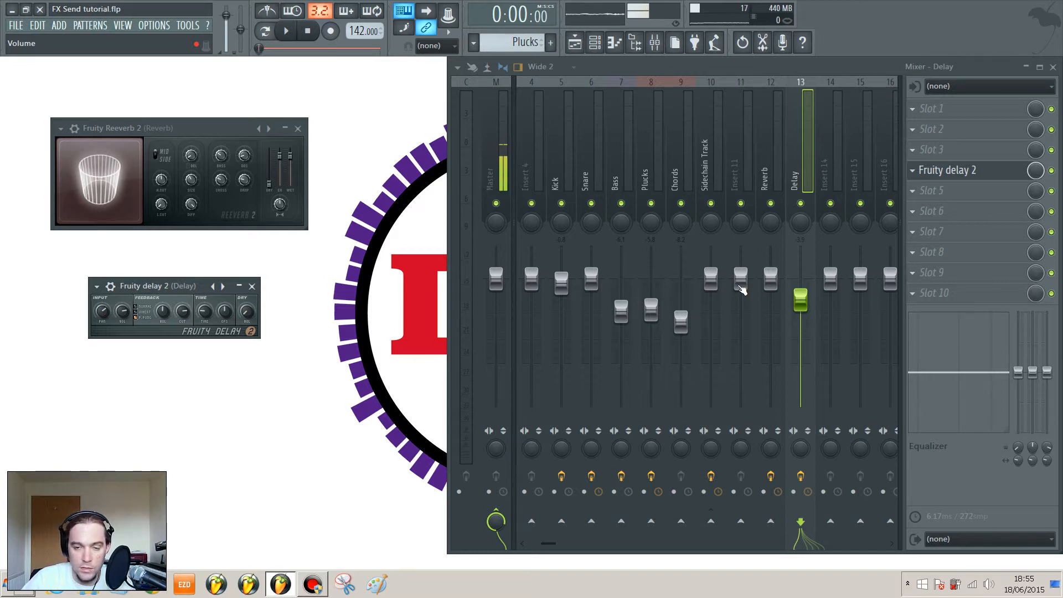
click(284, 31)
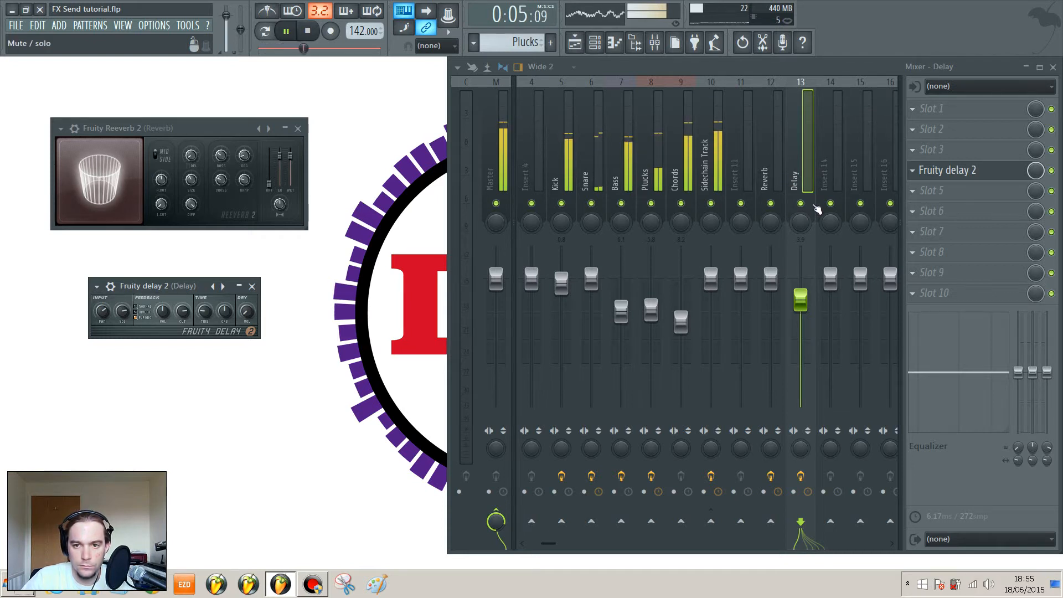
Step: Select the Reverb track and briefly play the song before routing anything into it
click(306, 31)
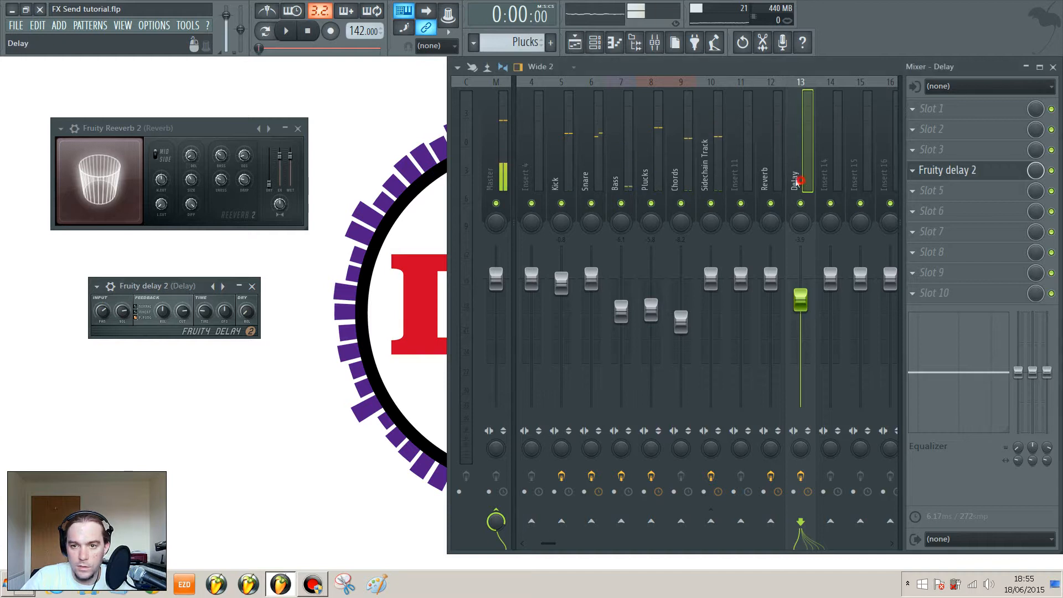
click(770, 170)
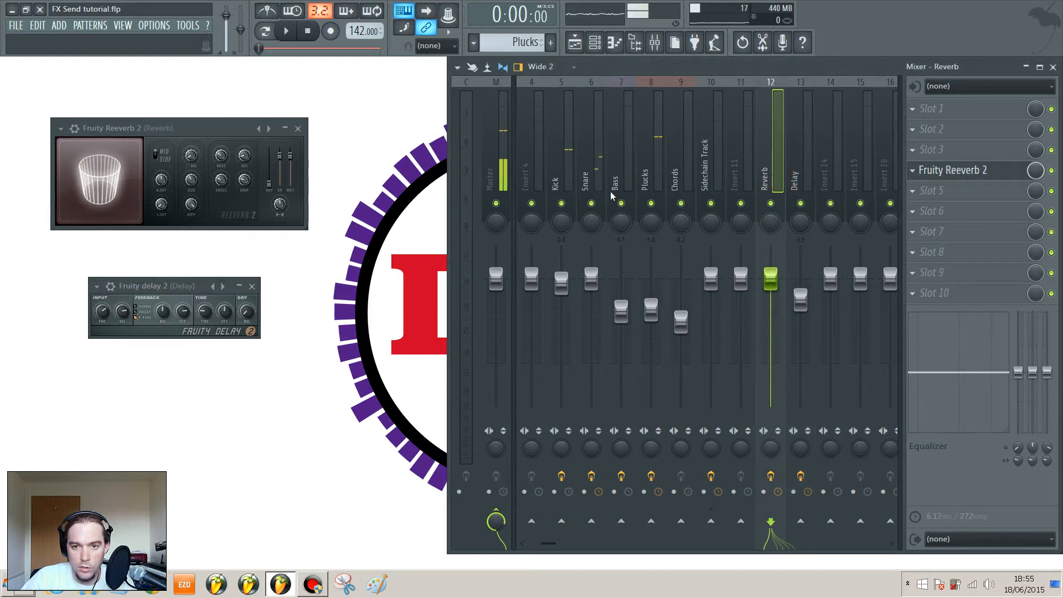
click(284, 31)
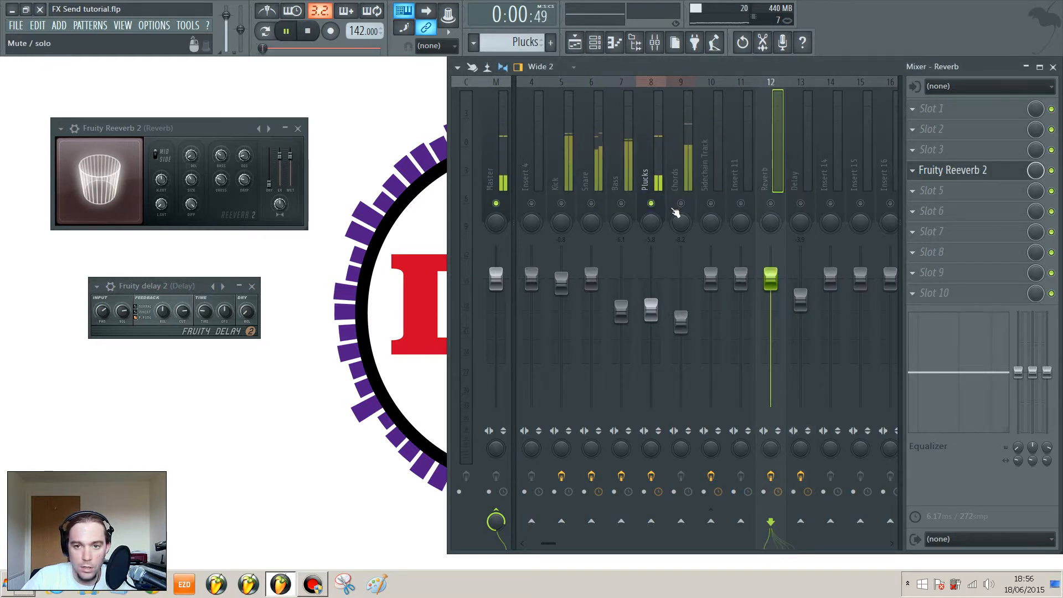
click(305, 30)
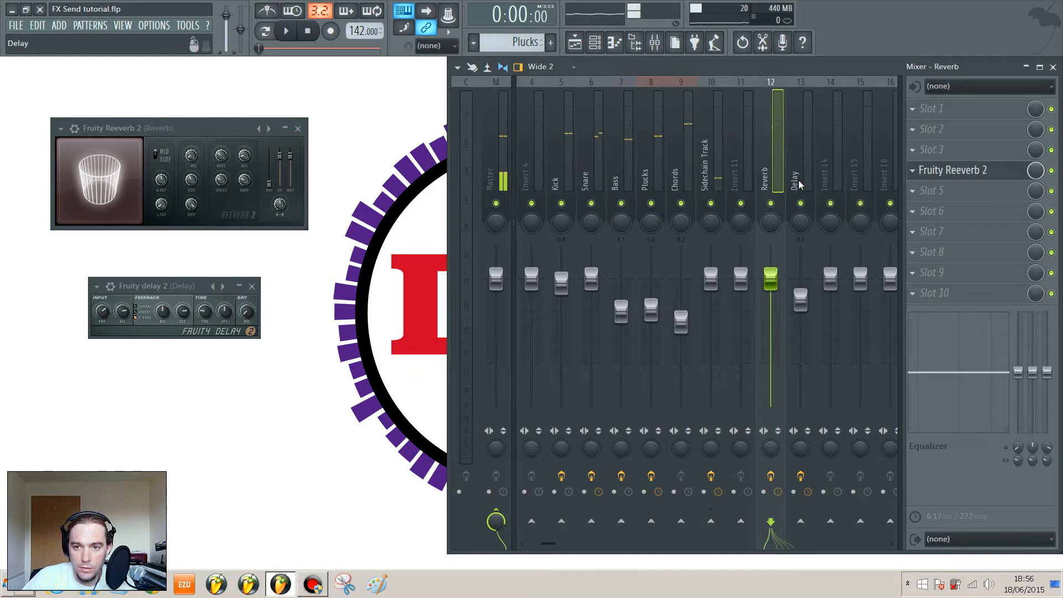
Step: Route the Plucks channel into the Reverb send and play back to hear the reverb
click(649, 163)
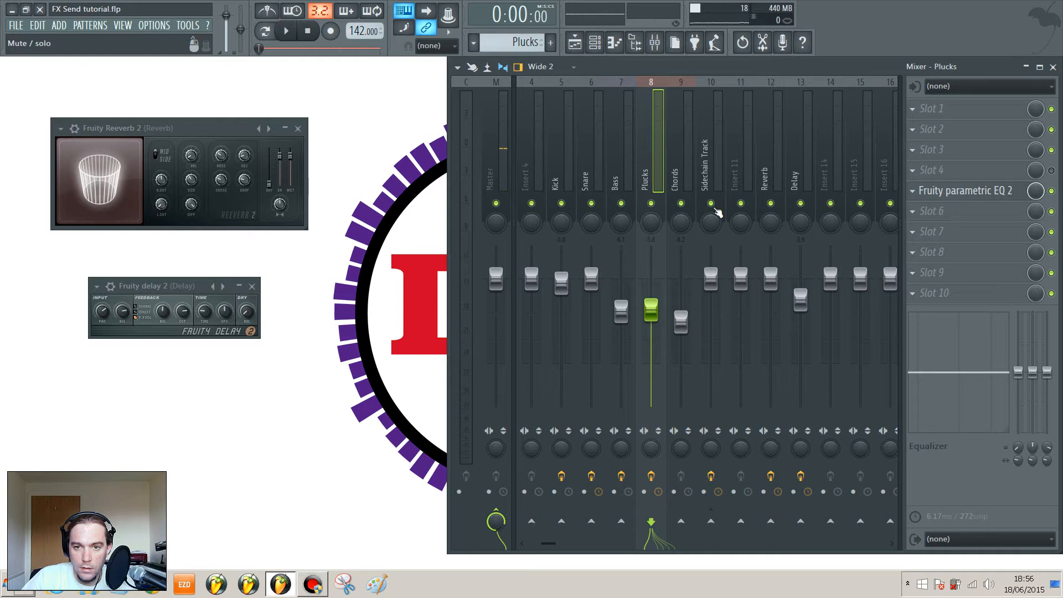
mouse_move(769, 520)
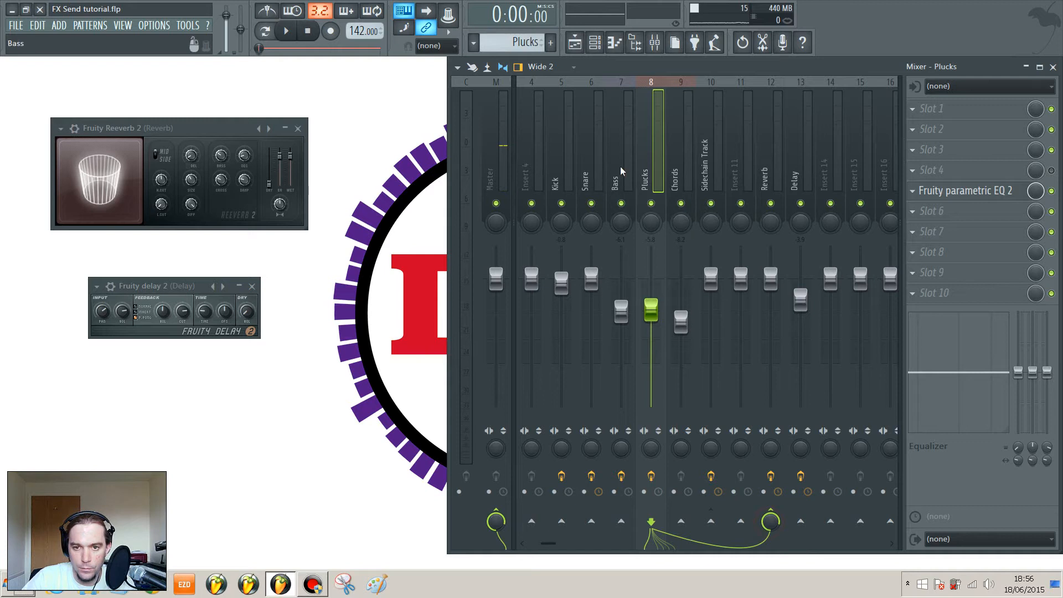
click(286, 31)
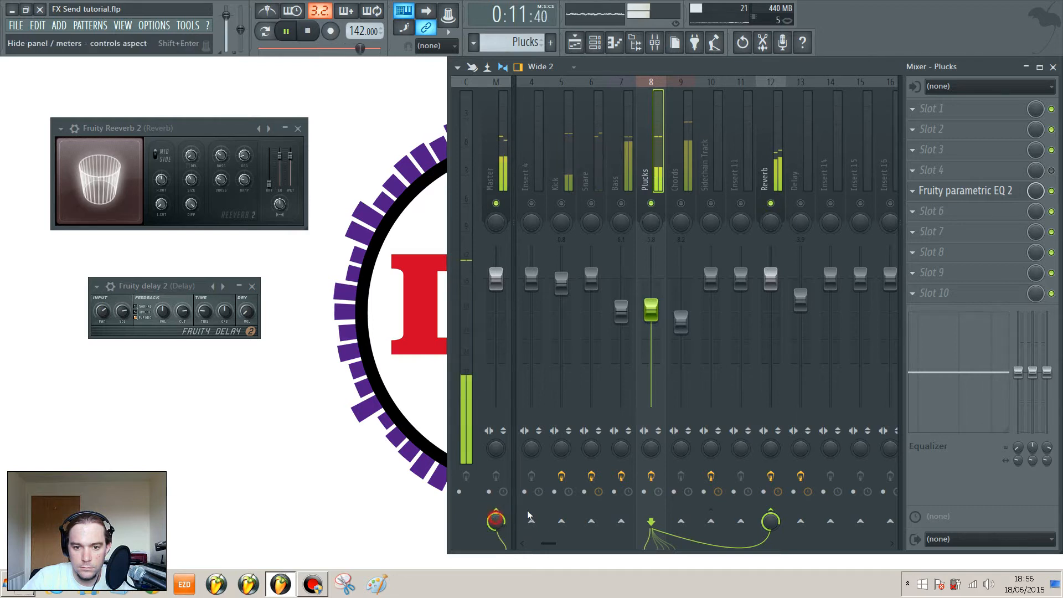
click(307, 31)
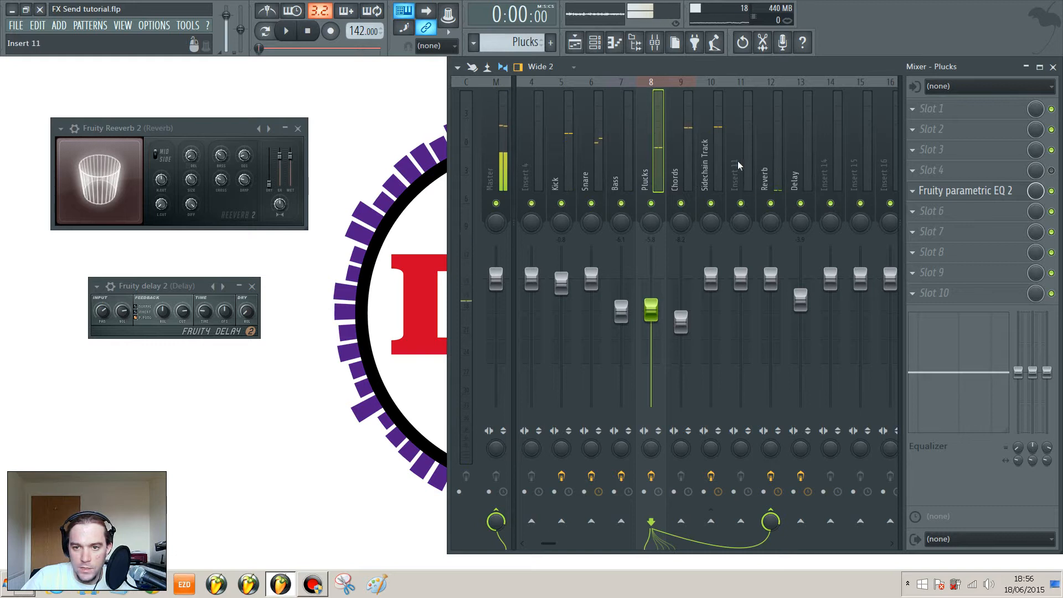
mouse_move(769, 197)
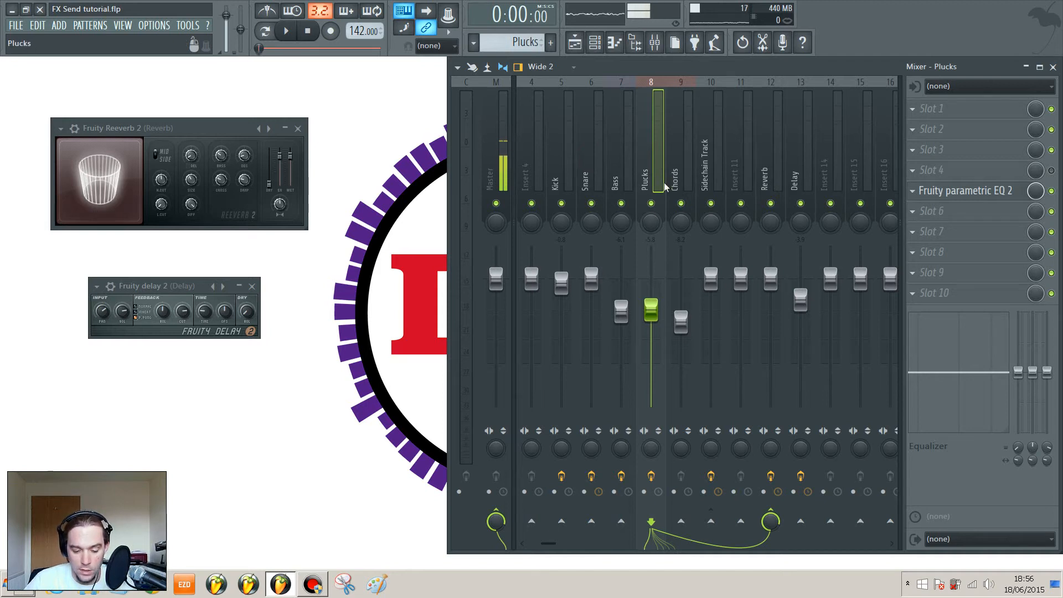
click(770, 169)
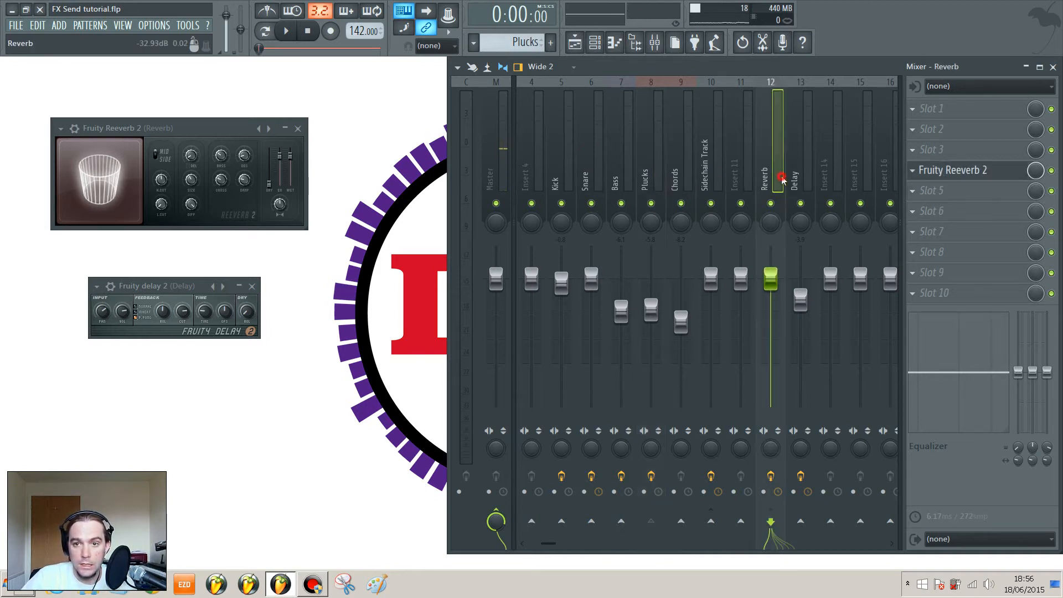
Step: Route Plucks into the Delay send as well and audition the Delay channel during playback
click(642, 181)
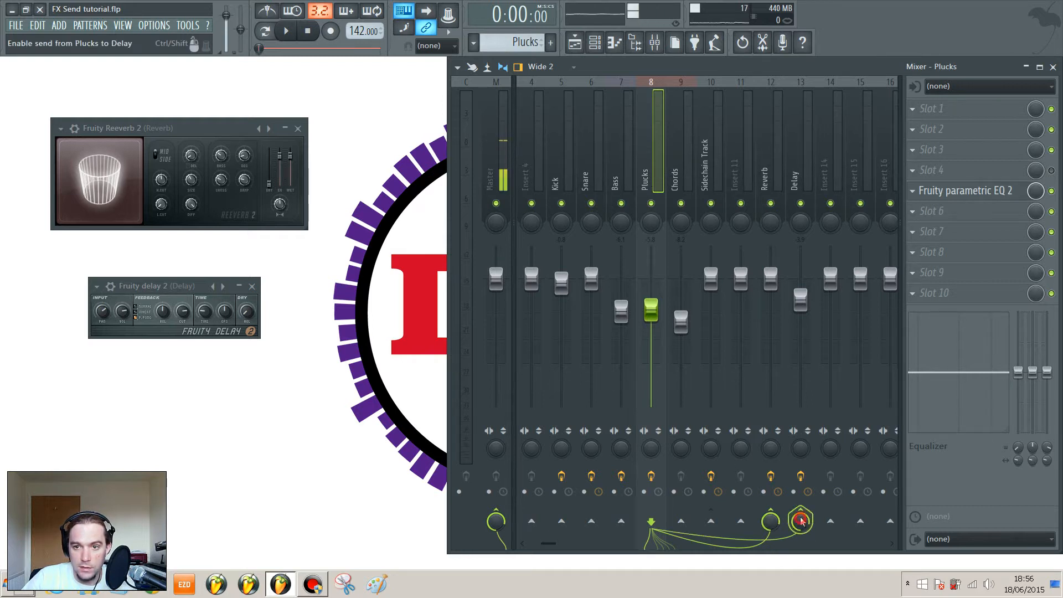
click(285, 31)
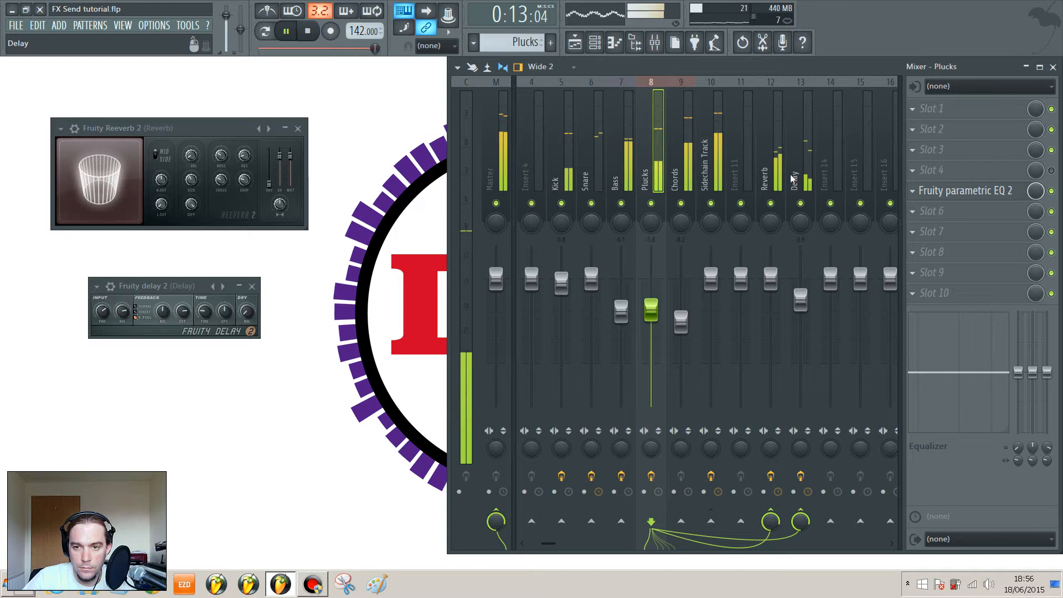
click(800, 169)
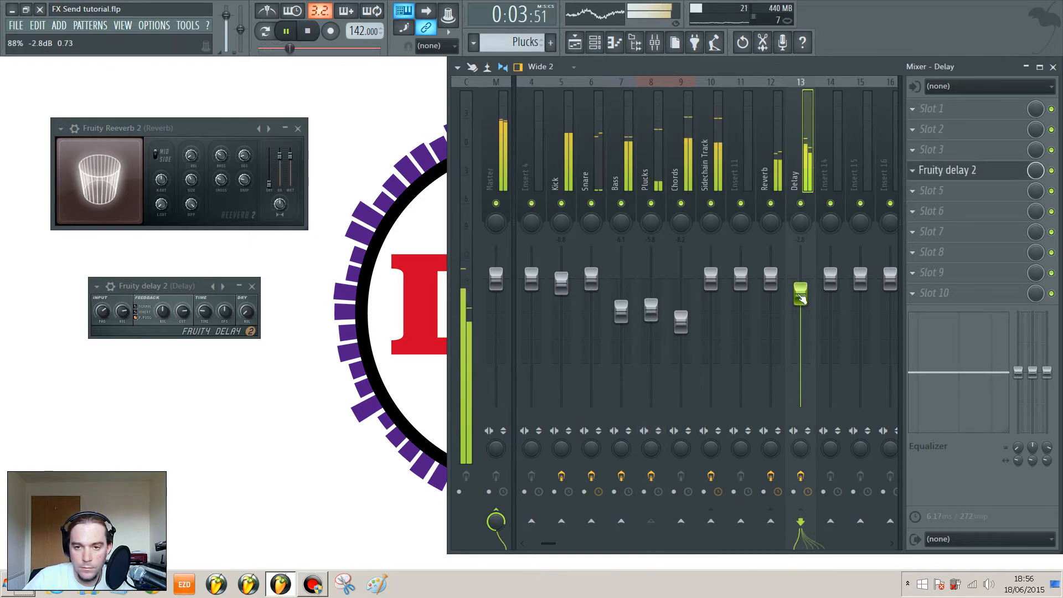
click(306, 31)
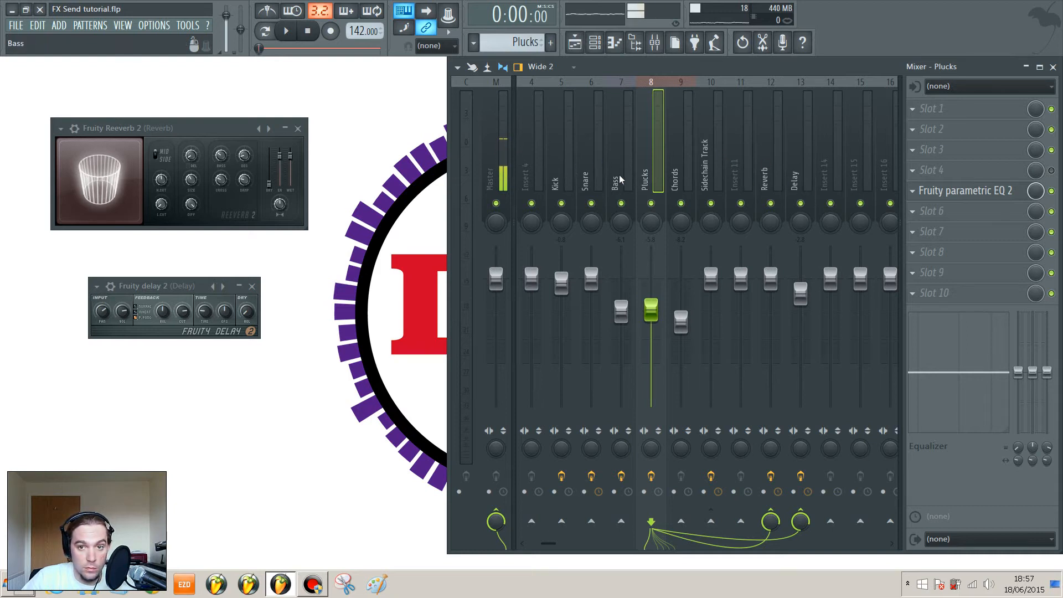
Step: Route the Snare into the Reverb send and raise the Reverb channel's fader
click(589, 169)
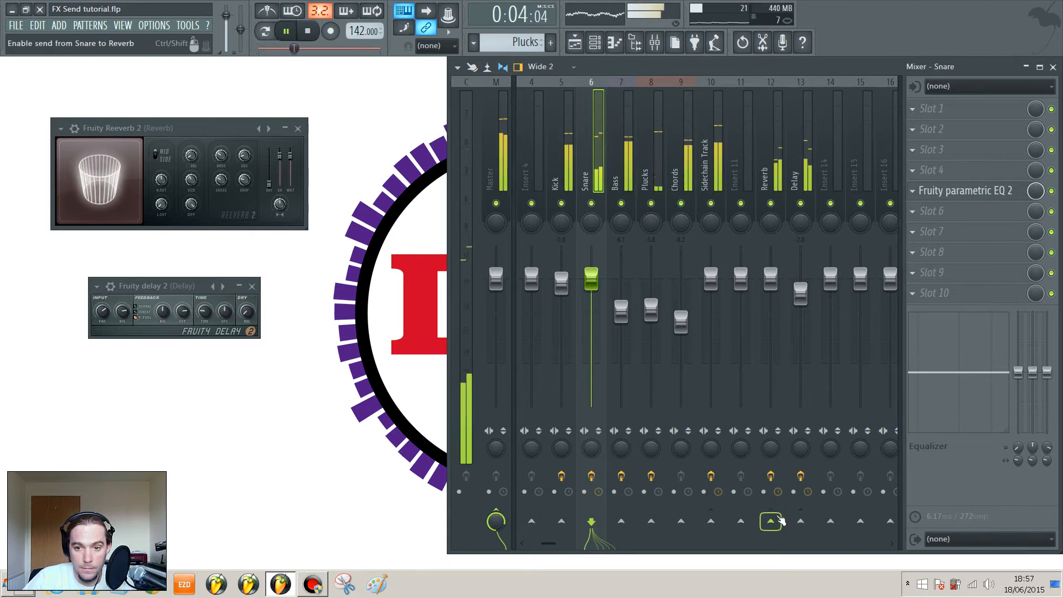
click(769, 520)
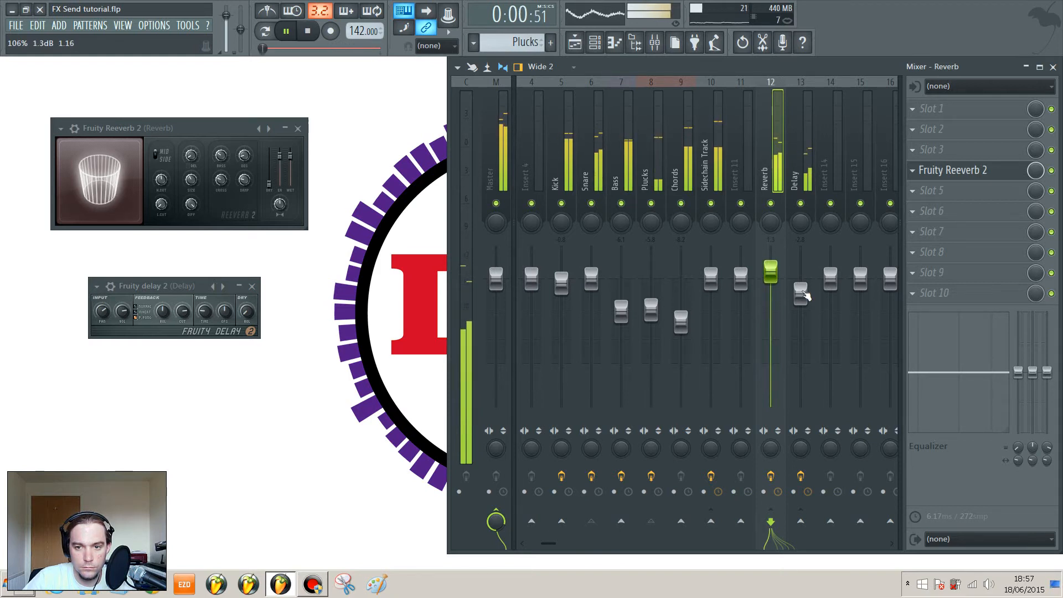
click(799, 169)
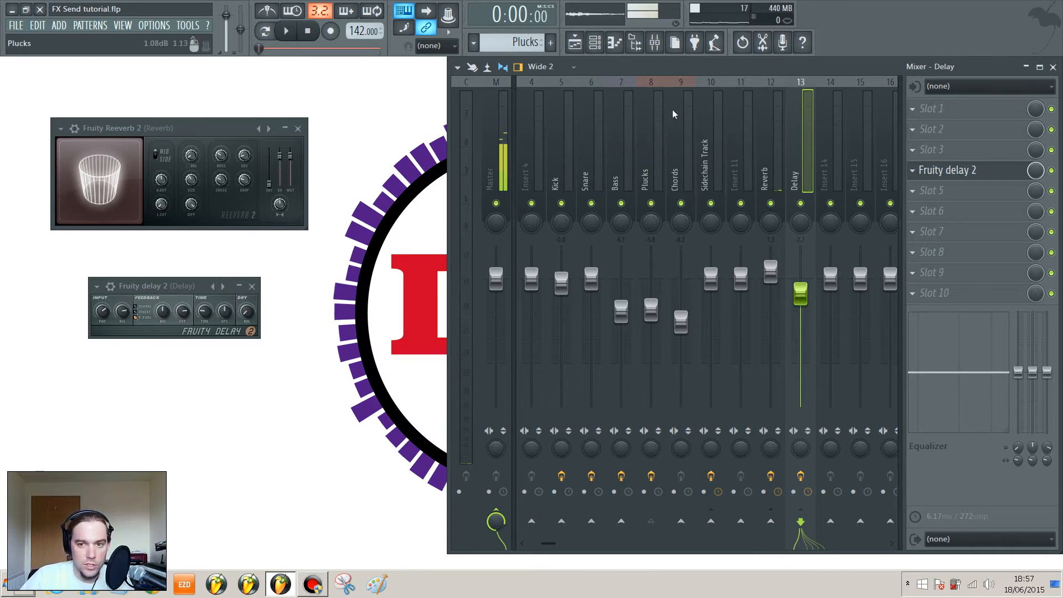
click(770, 170)
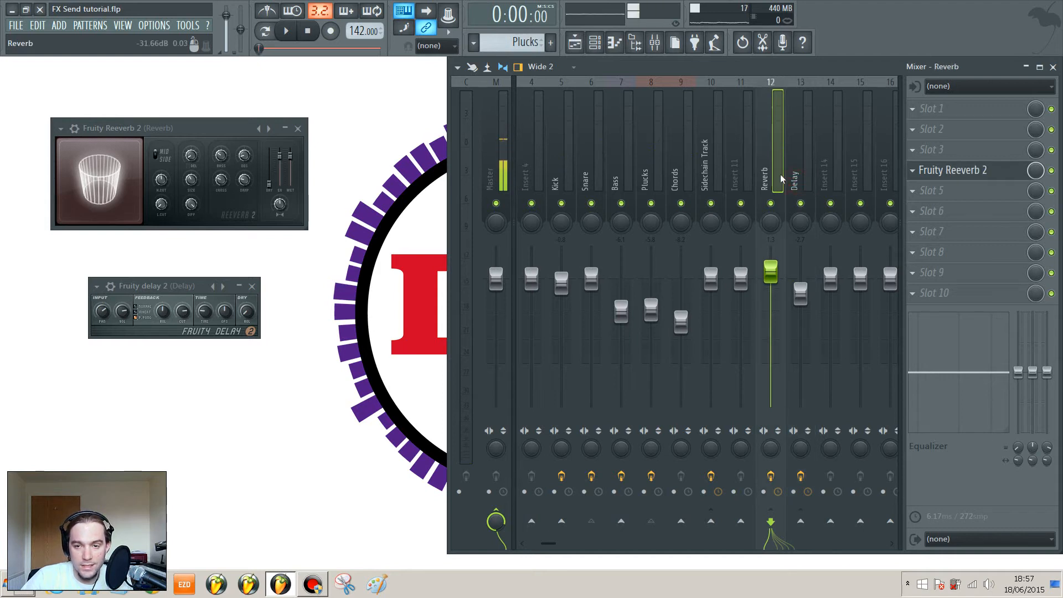
click(799, 169)
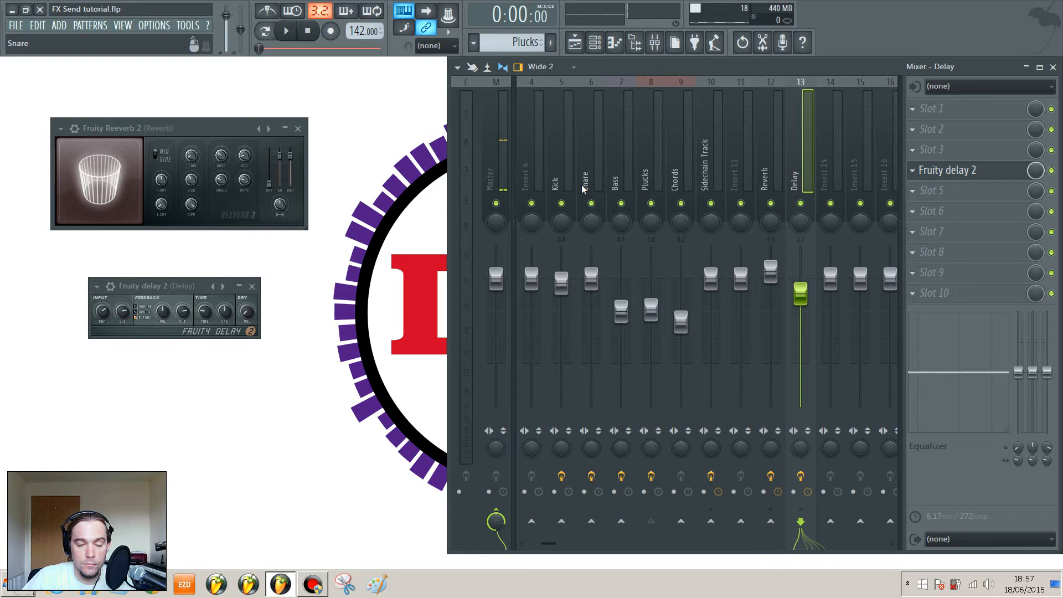
Step: Route the Snare into the Delay send as well
click(589, 170)
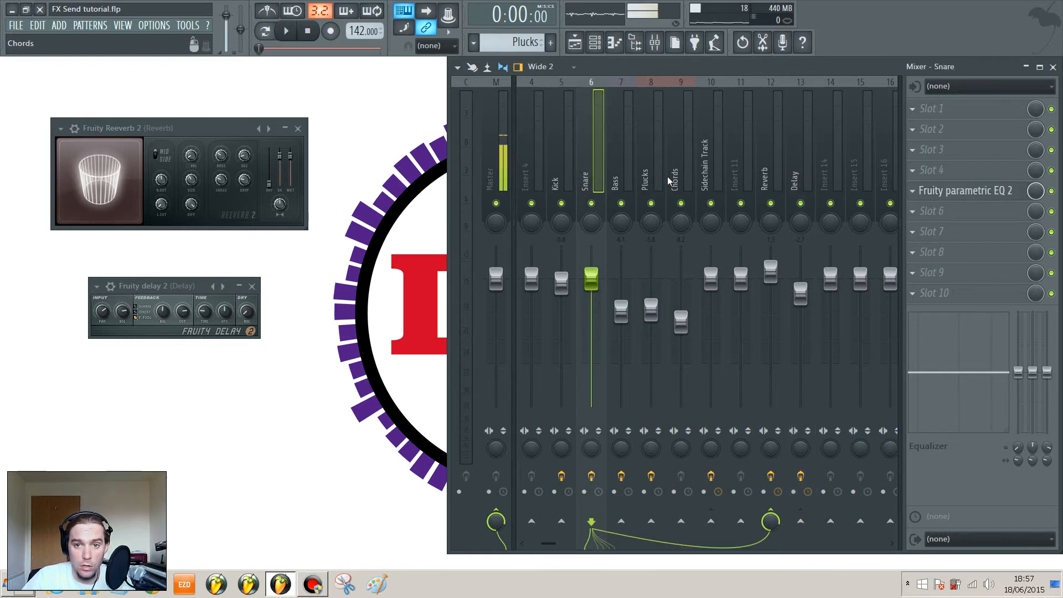
click(590, 163)
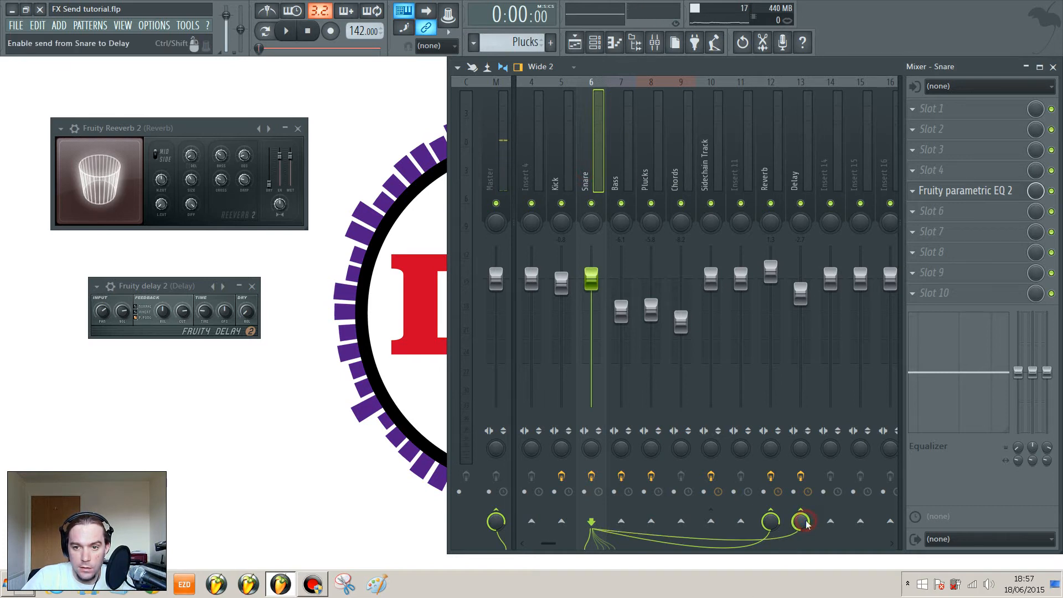
click(802, 521)
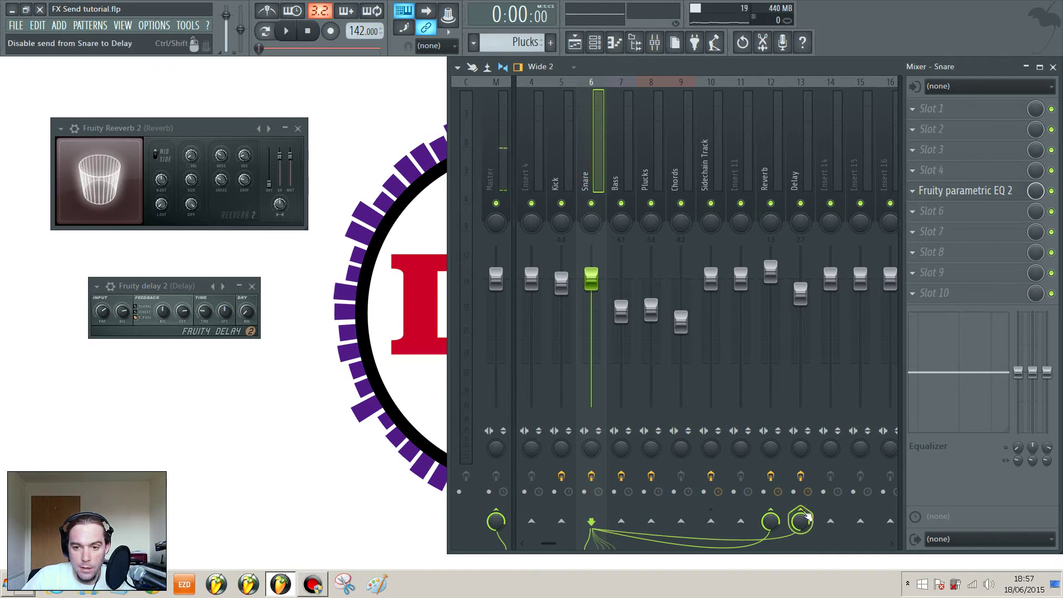
click(800, 521)
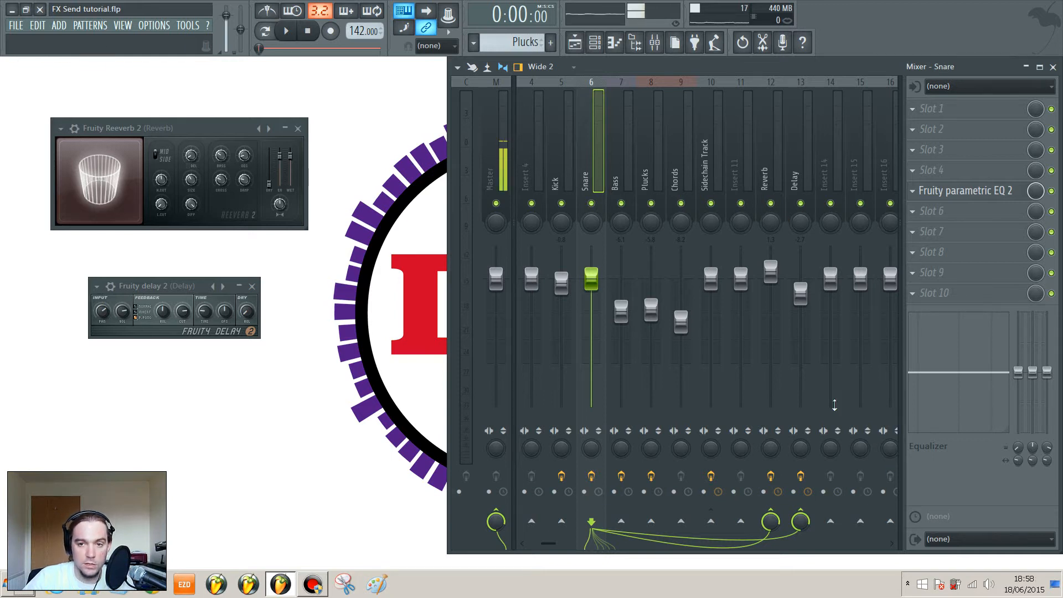
Step: Adjust the Delay channel's fader and play the song to hear the delay
click(799, 190)
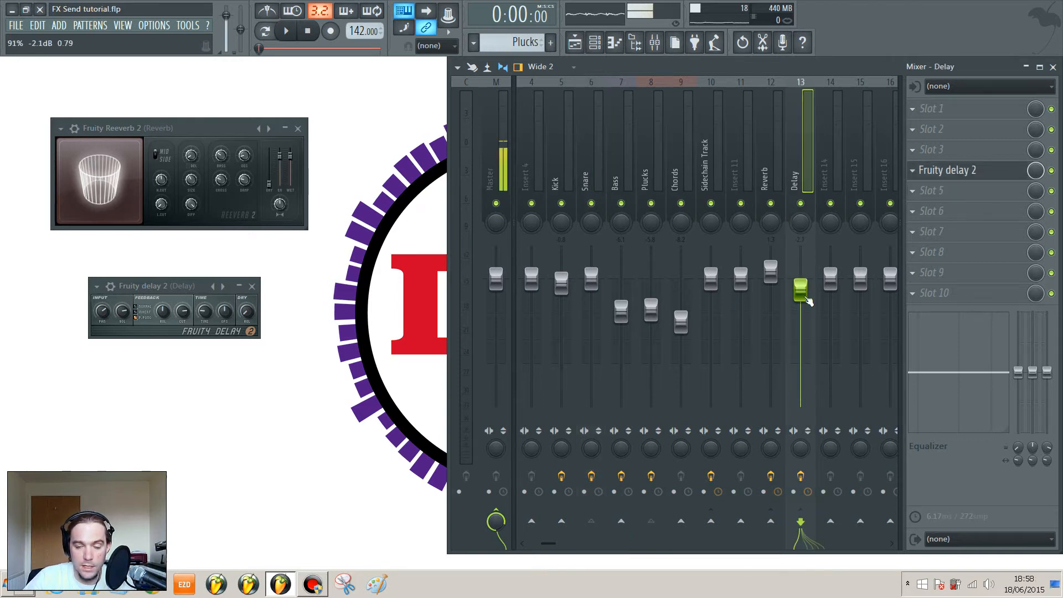
click(286, 31)
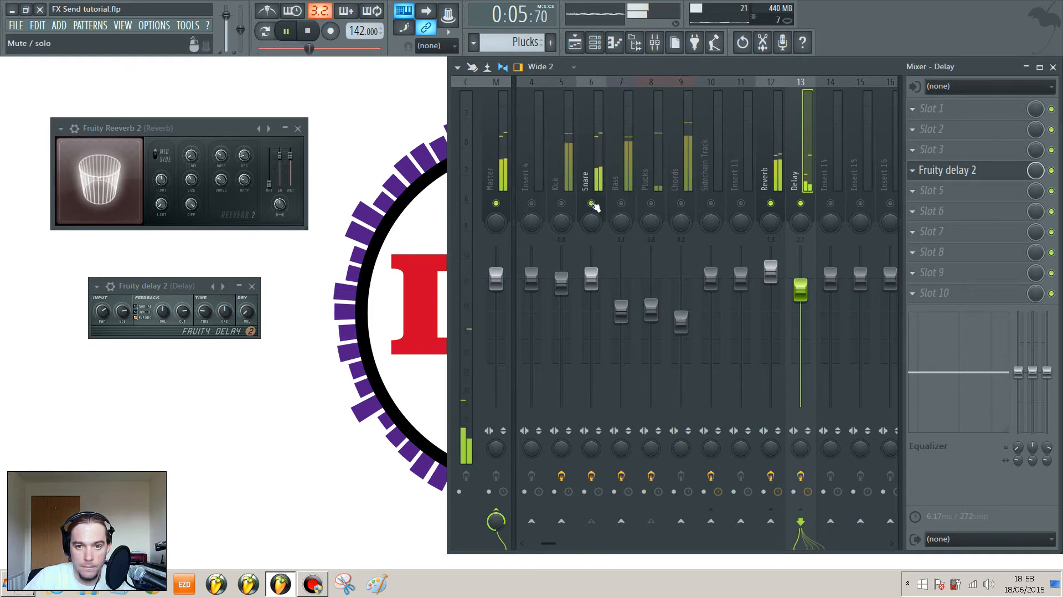
click(306, 31)
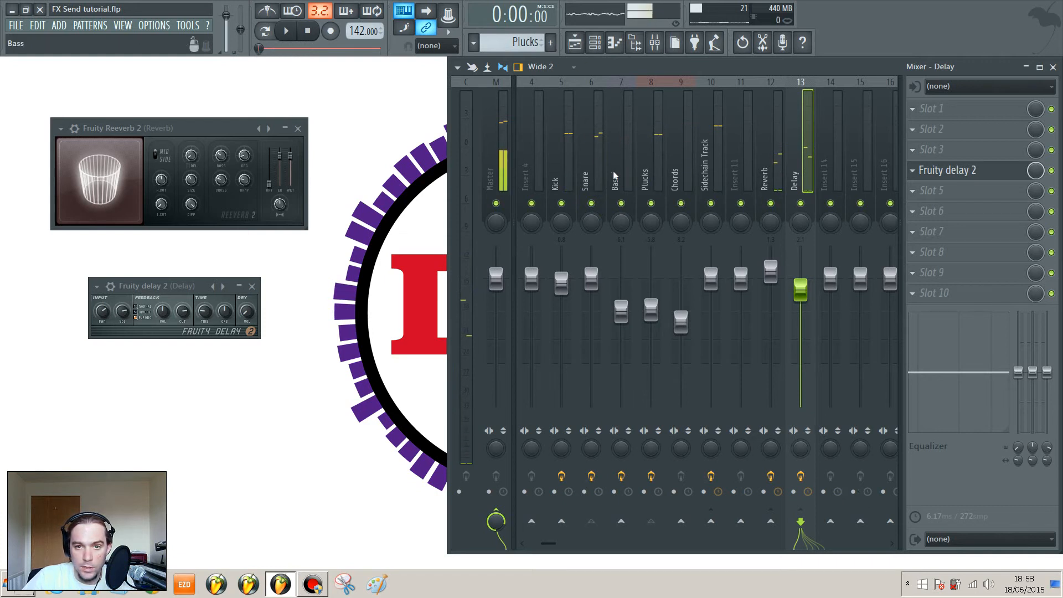
Step: Lower the Snare's send into Delay to about 14% and play back to compare
click(590, 183)
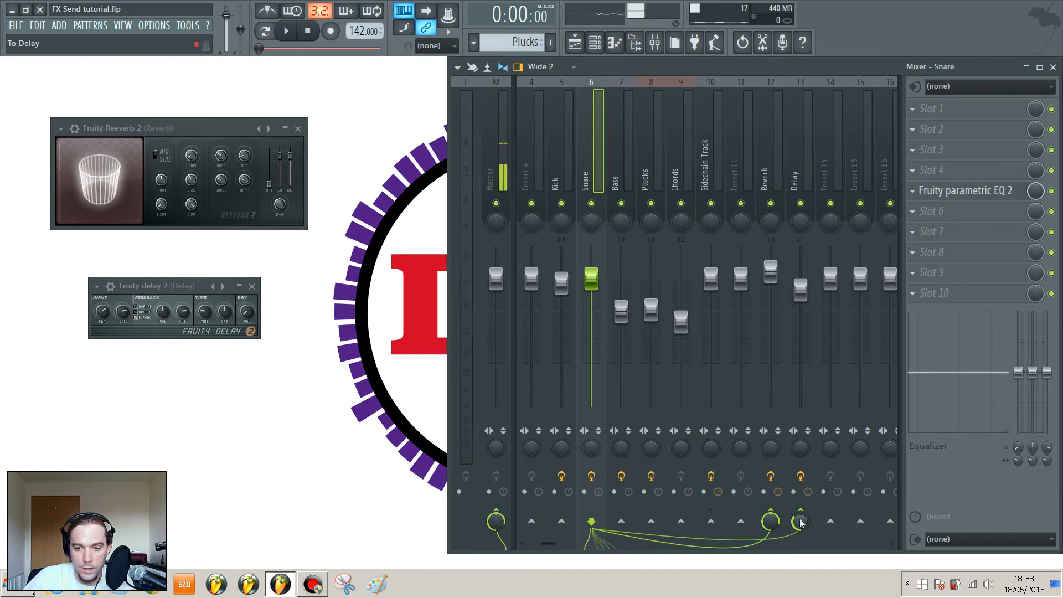
click(286, 31)
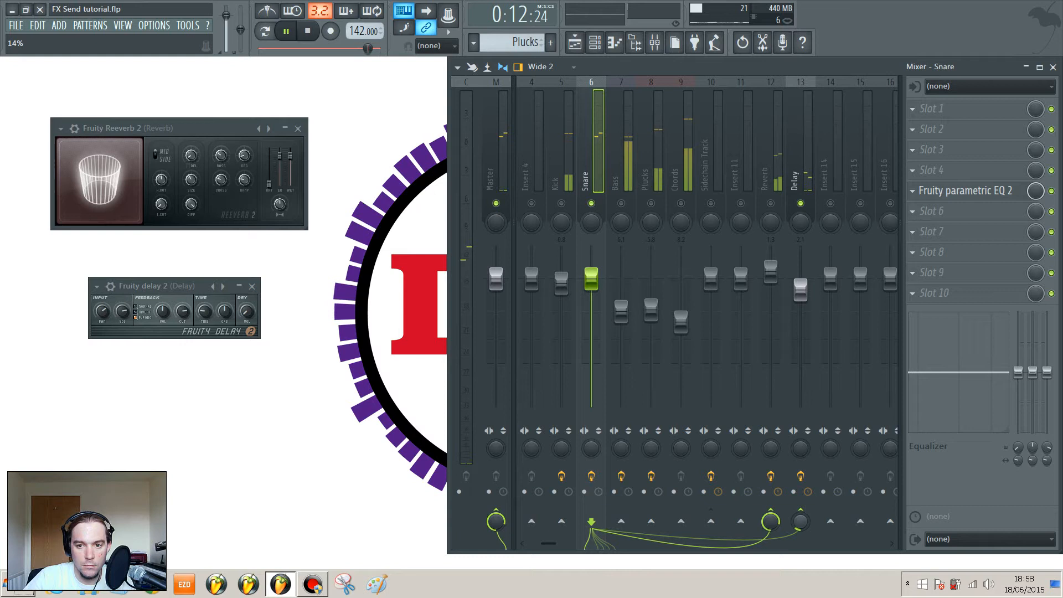
click(285, 31)
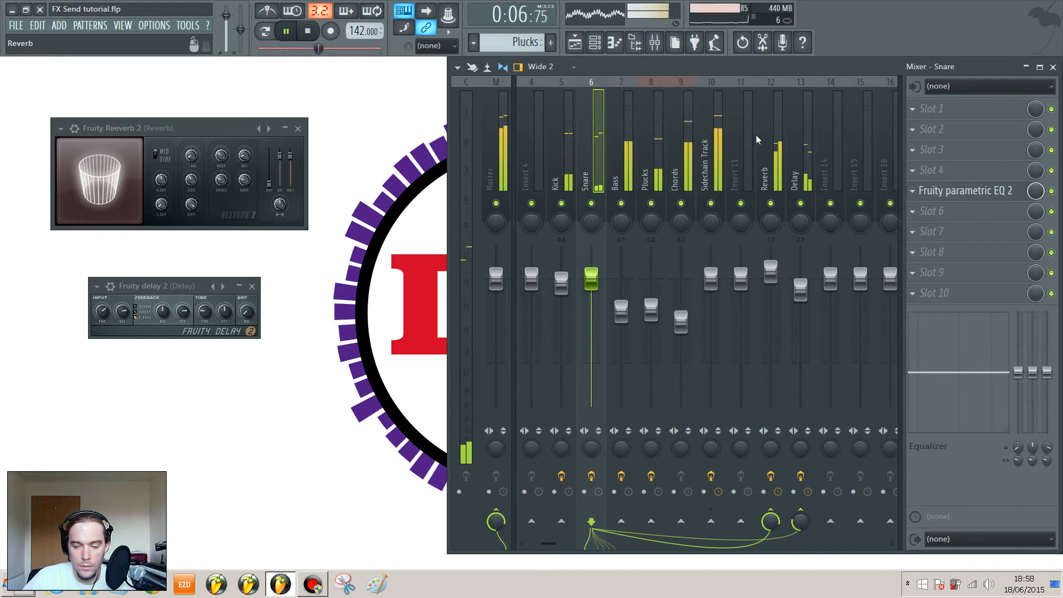
click(307, 31)
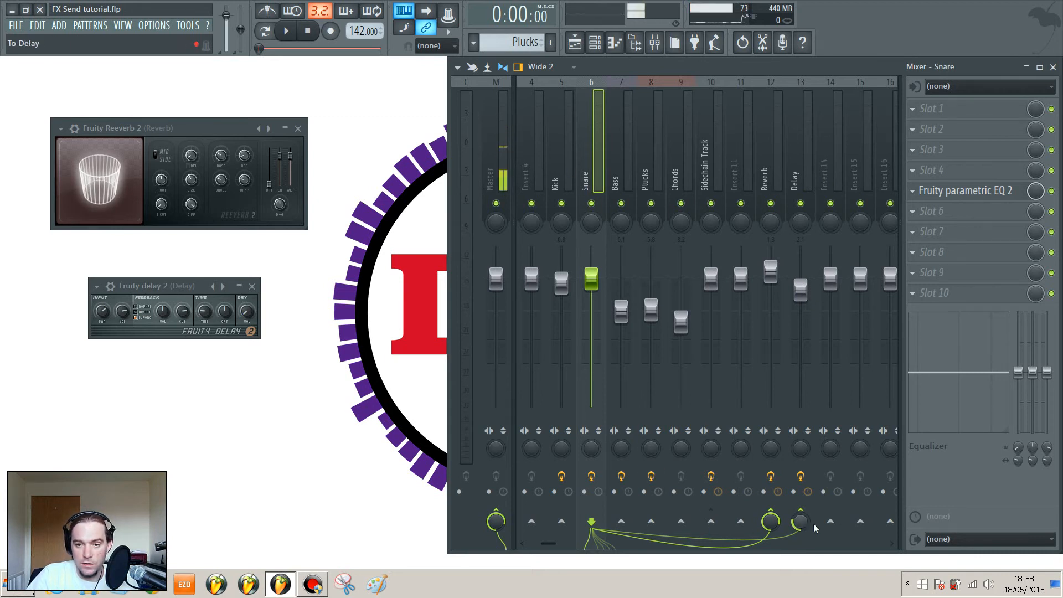
Step: Load Fruity Parametric EQ 2 after the reverb and cut lows with a low shelf during playback
click(709, 163)
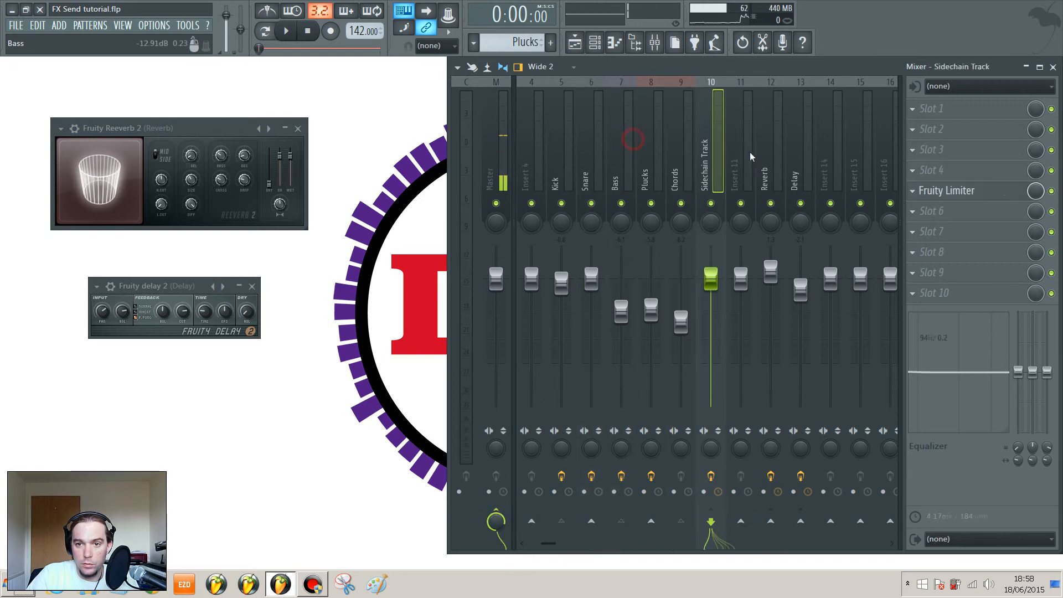
click(769, 169)
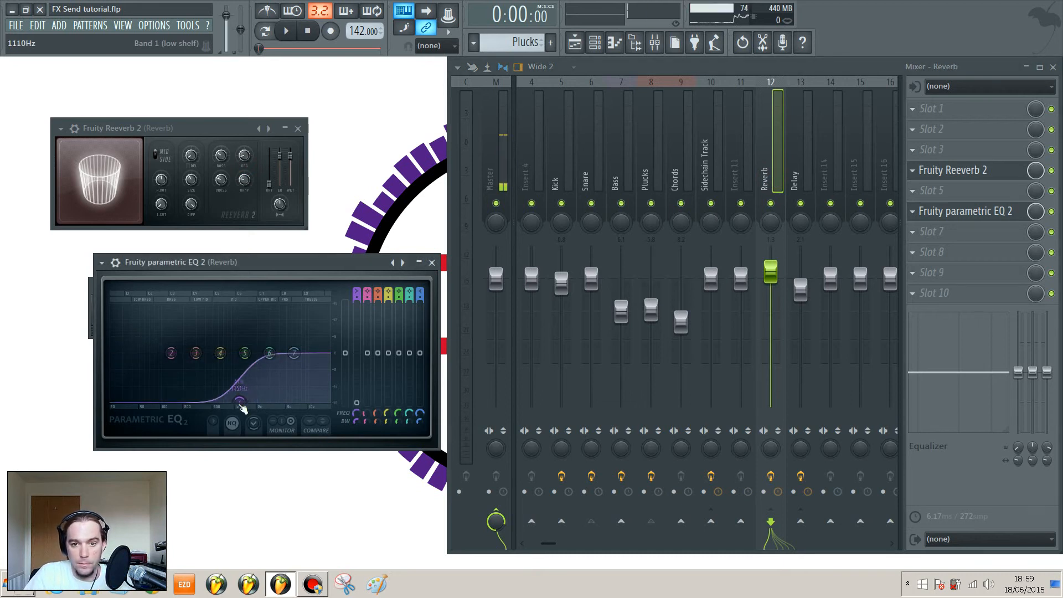
click(285, 31)
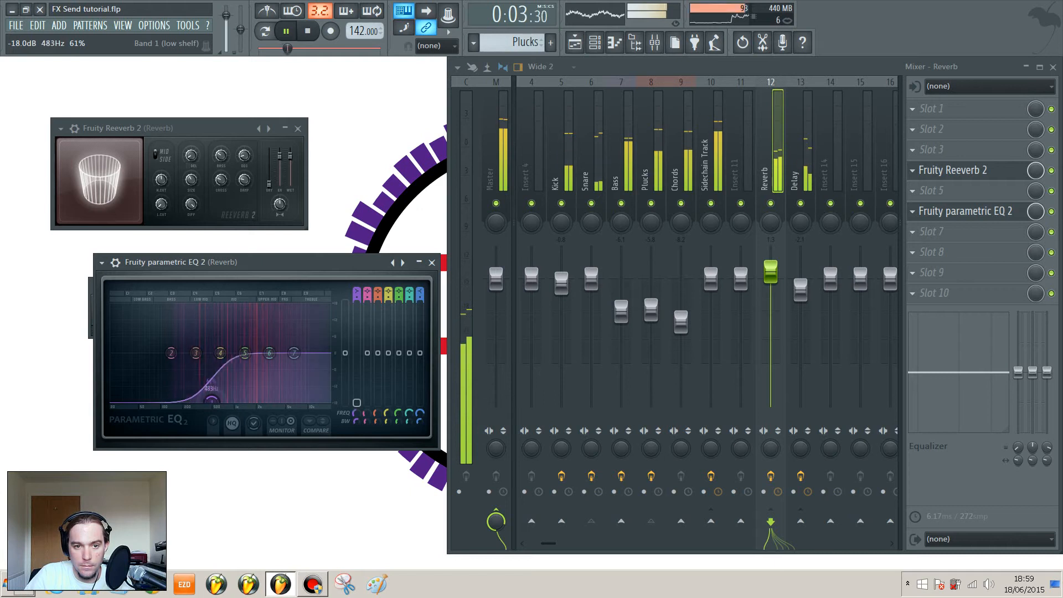
click(306, 31)
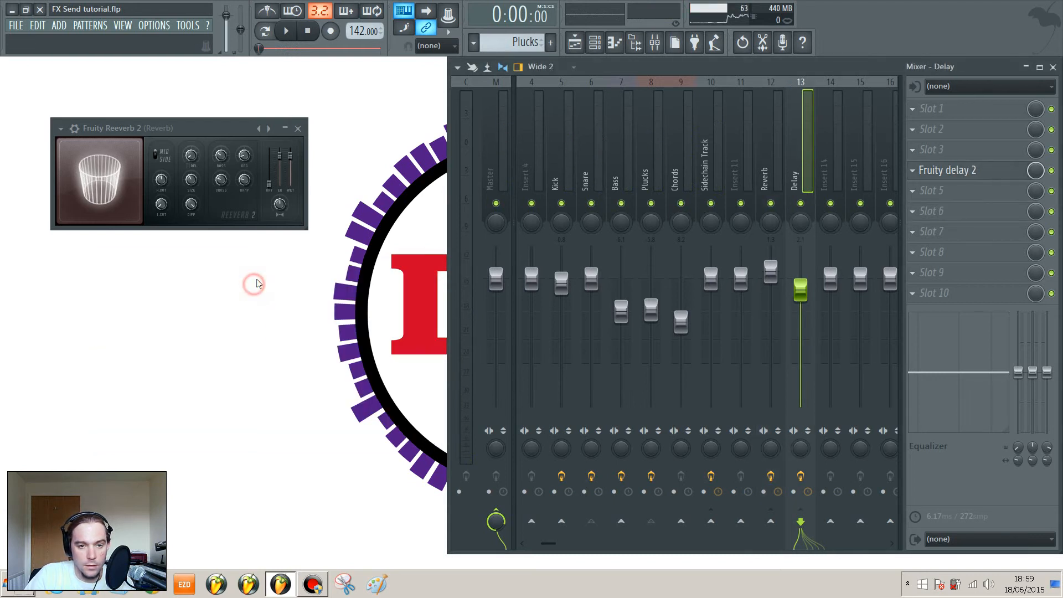
click(297, 127)
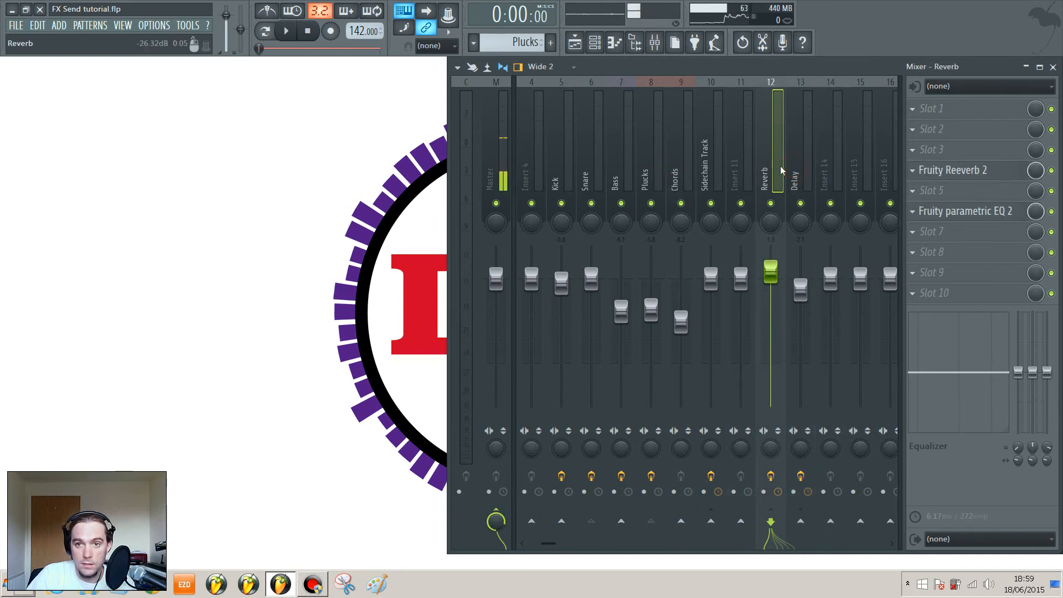
click(613, 169)
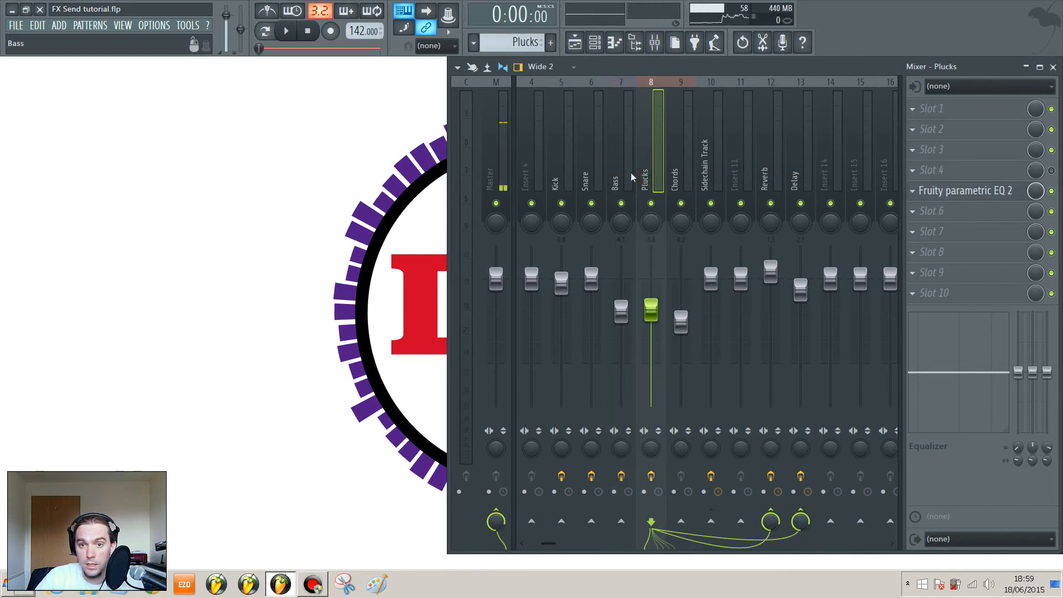
click(591, 170)
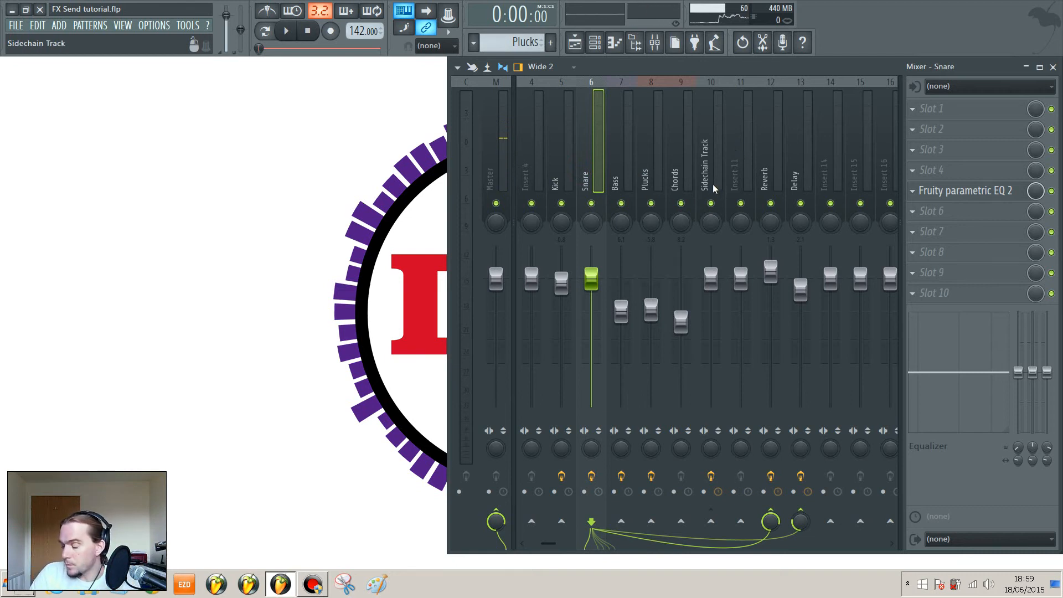
click(770, 166)
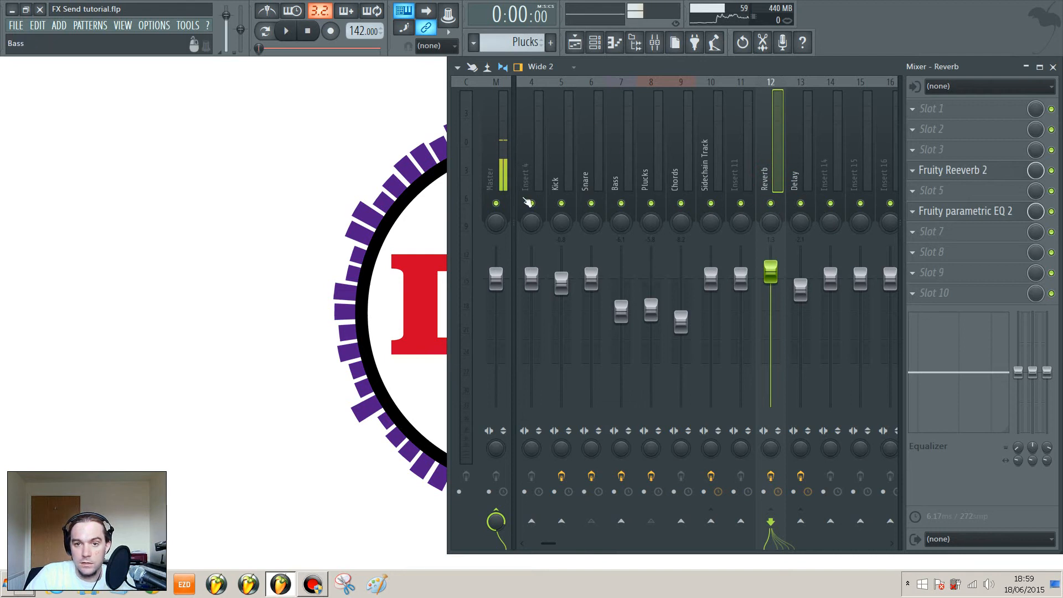
click(770, 179)
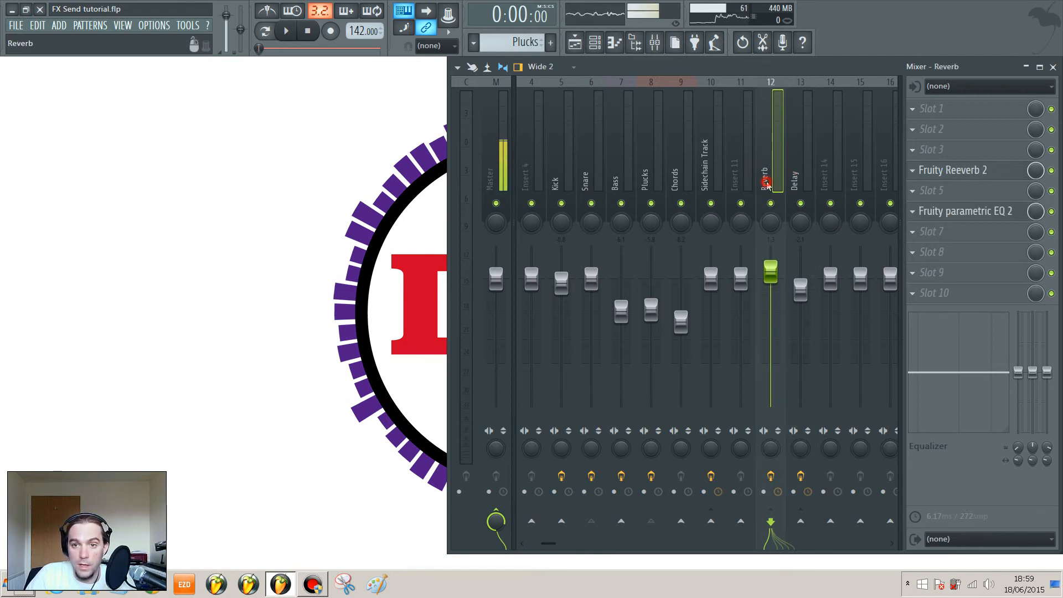
click(799, 169)
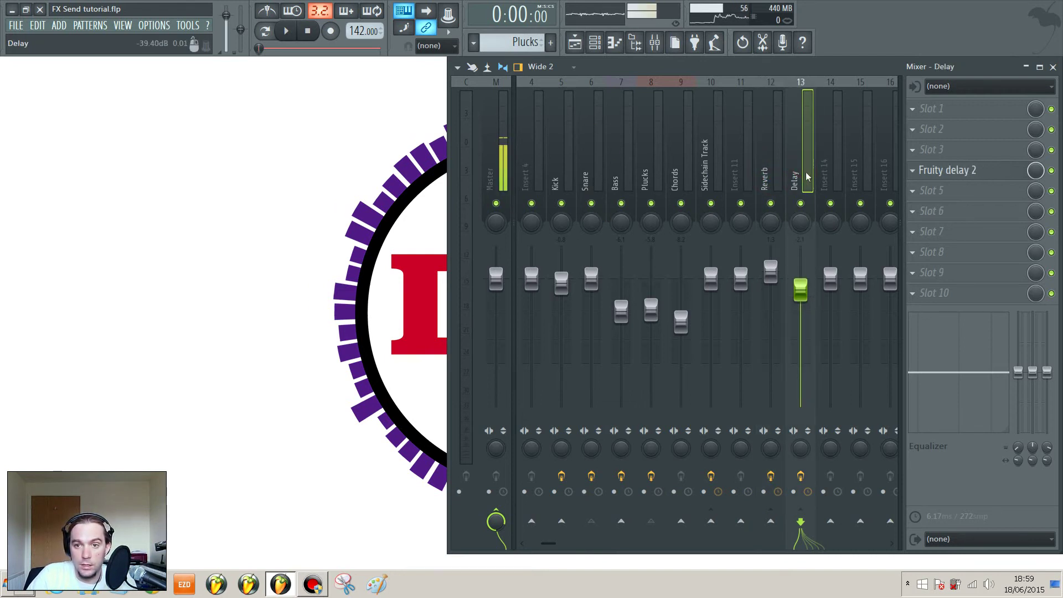
mouse_move(769, 520)
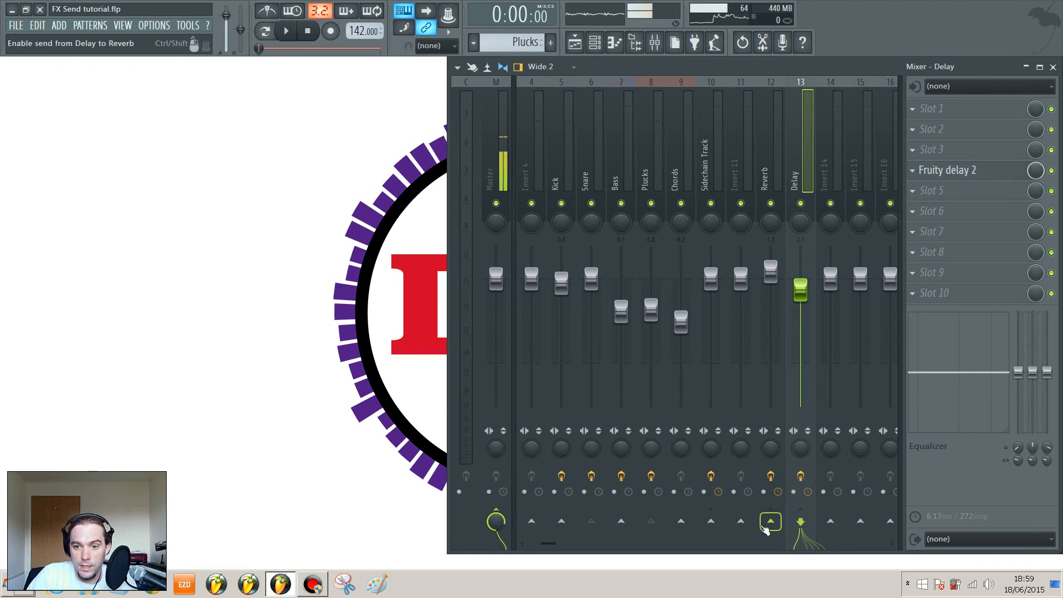
Step: Route Delay into the Reverb channel and play back with Plucks soloed to hear the effects
click(770, 520)
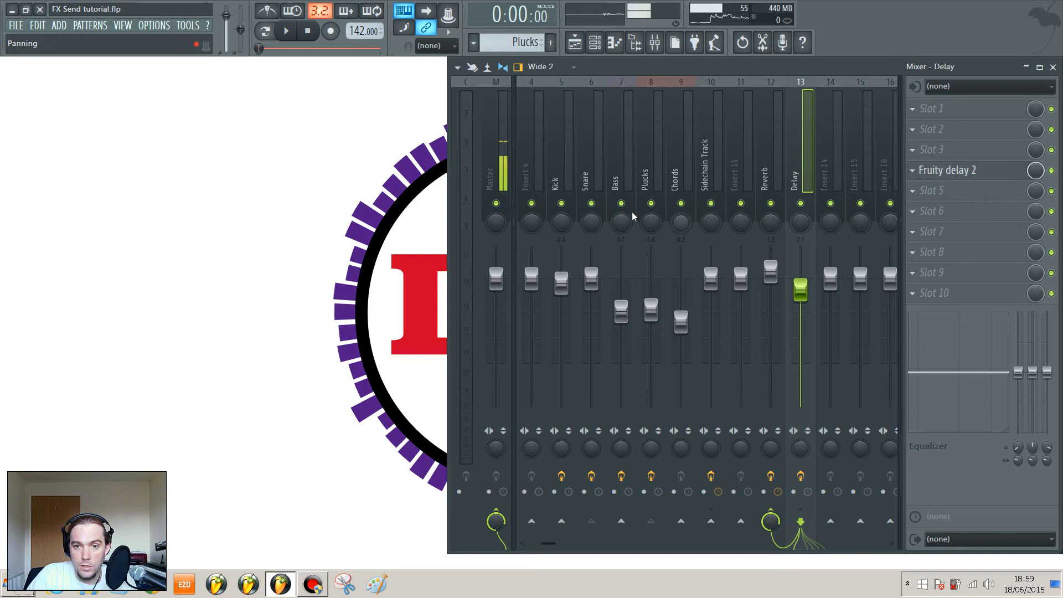
click(650, 203)
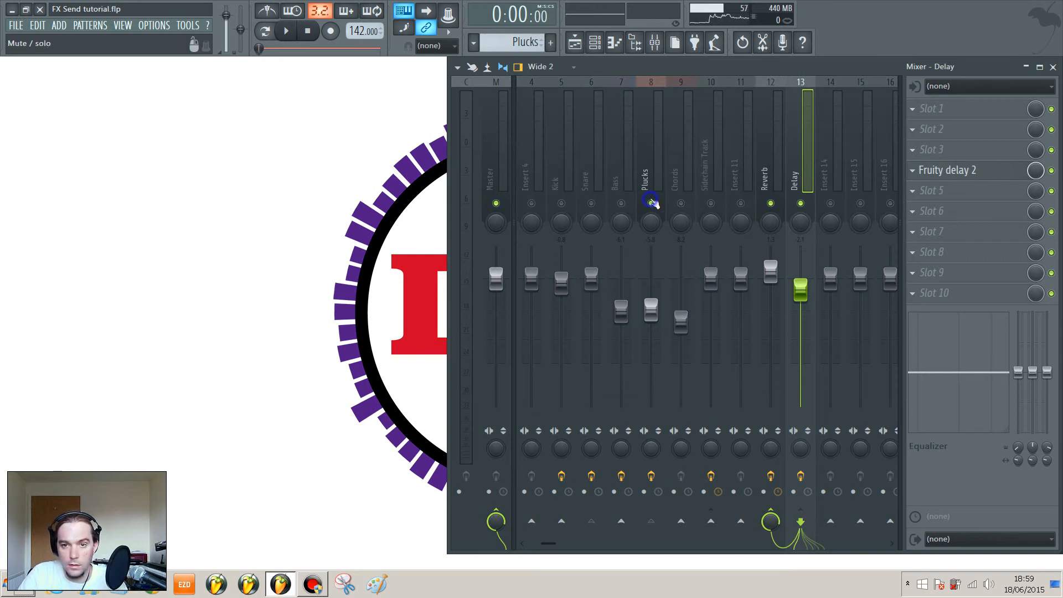
click(284, 31)
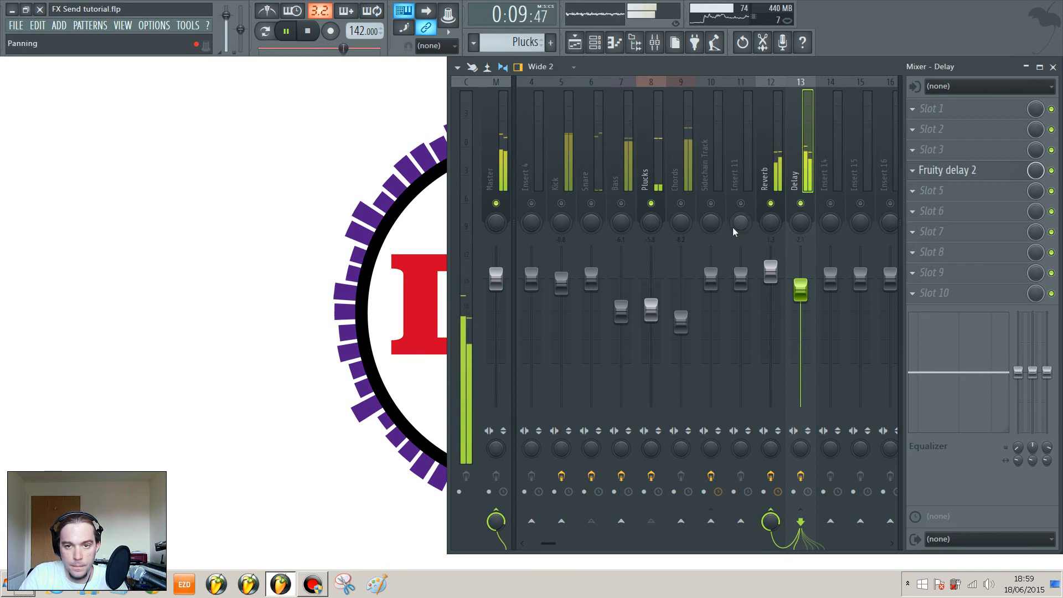
click(306, 31)
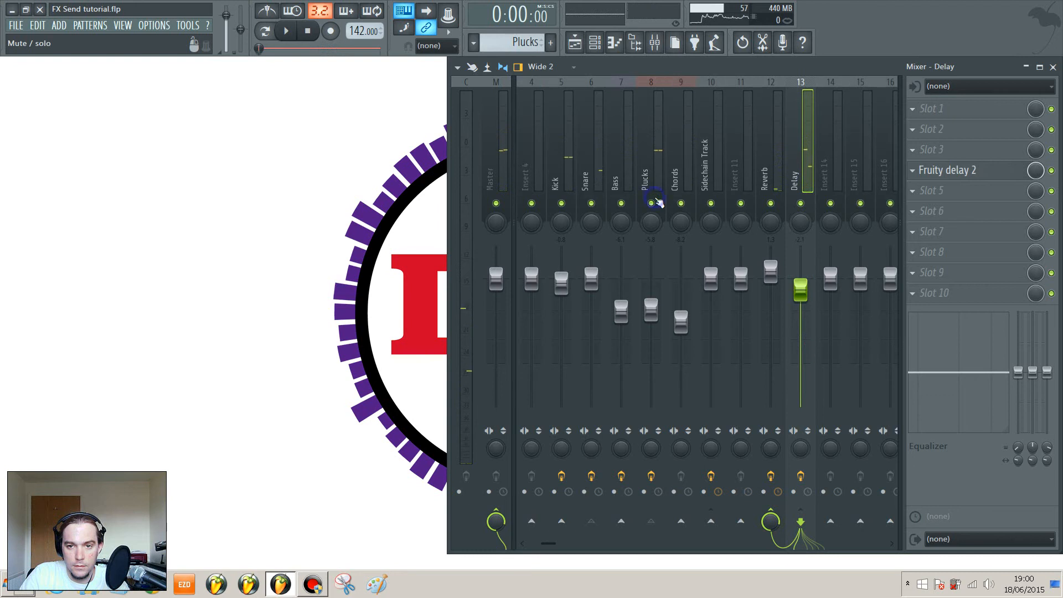
Step: Unsolo Plucks and review the sends on Plucks and the Sidechain Track
click(770, 169)
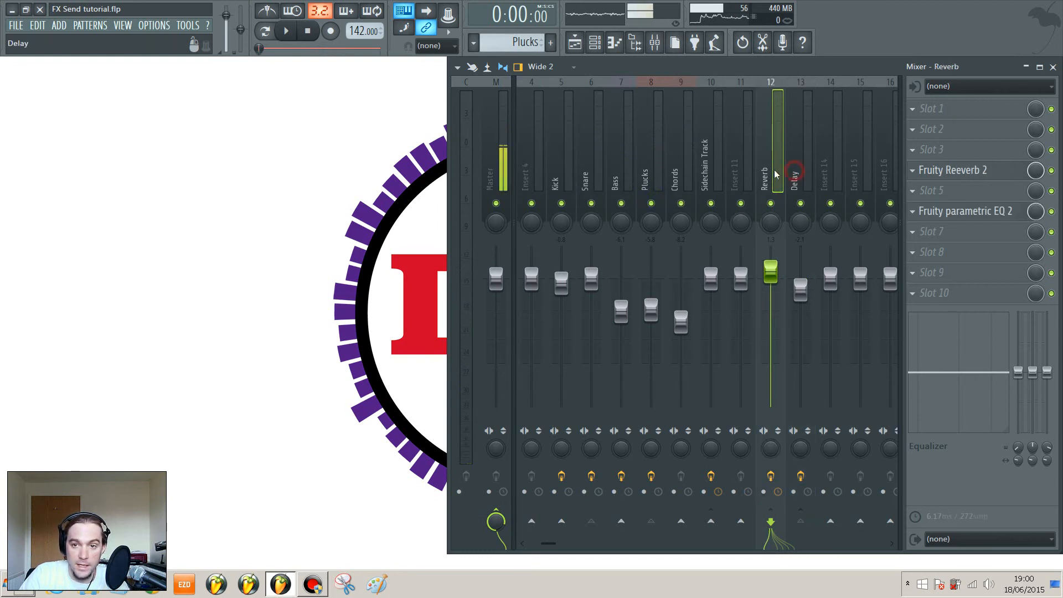
click(649, 176)
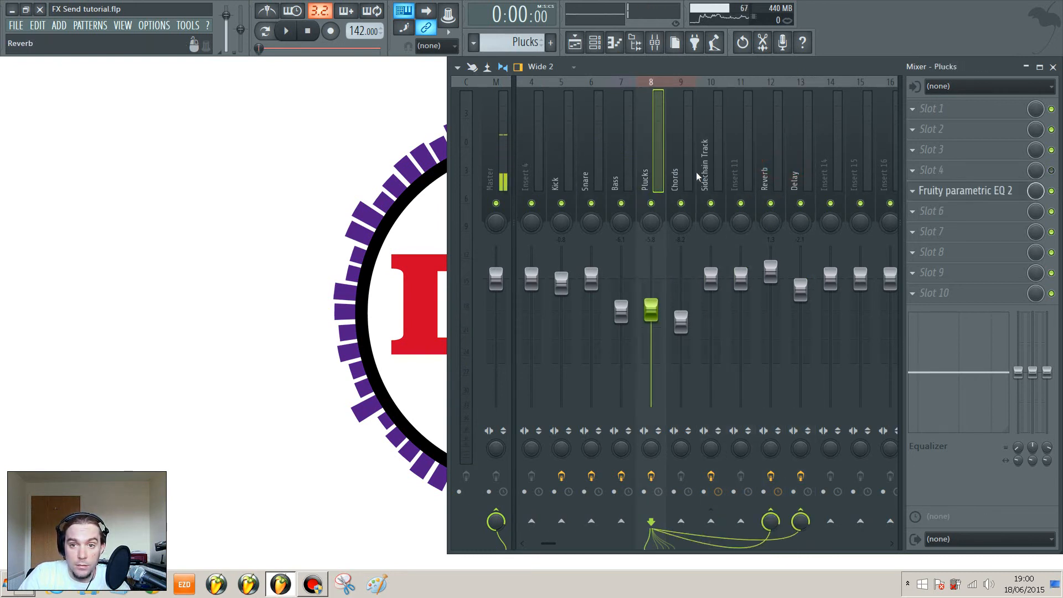
click(710, 163)
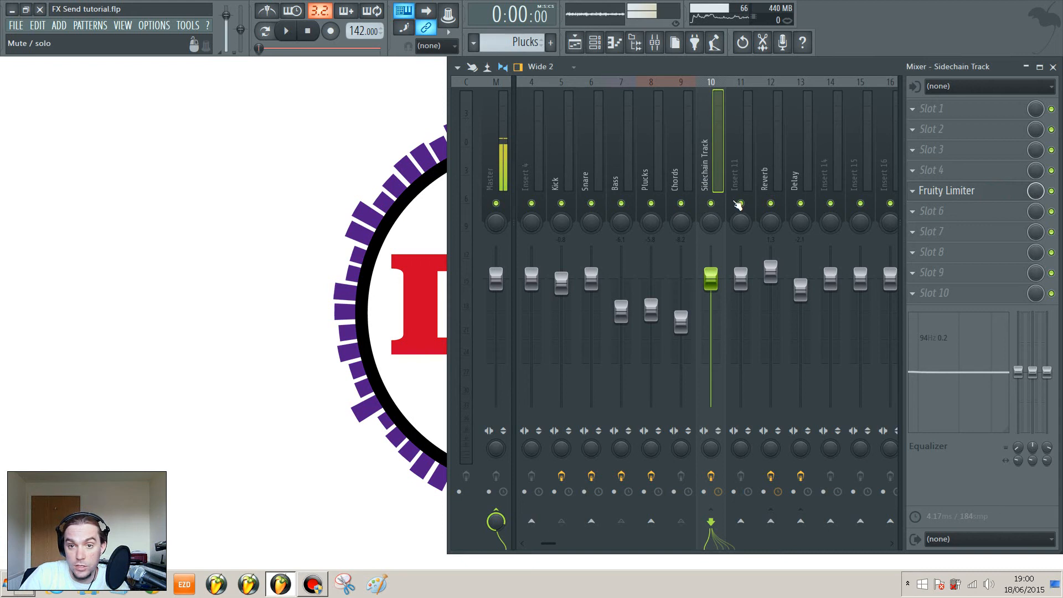
click(560, 163)
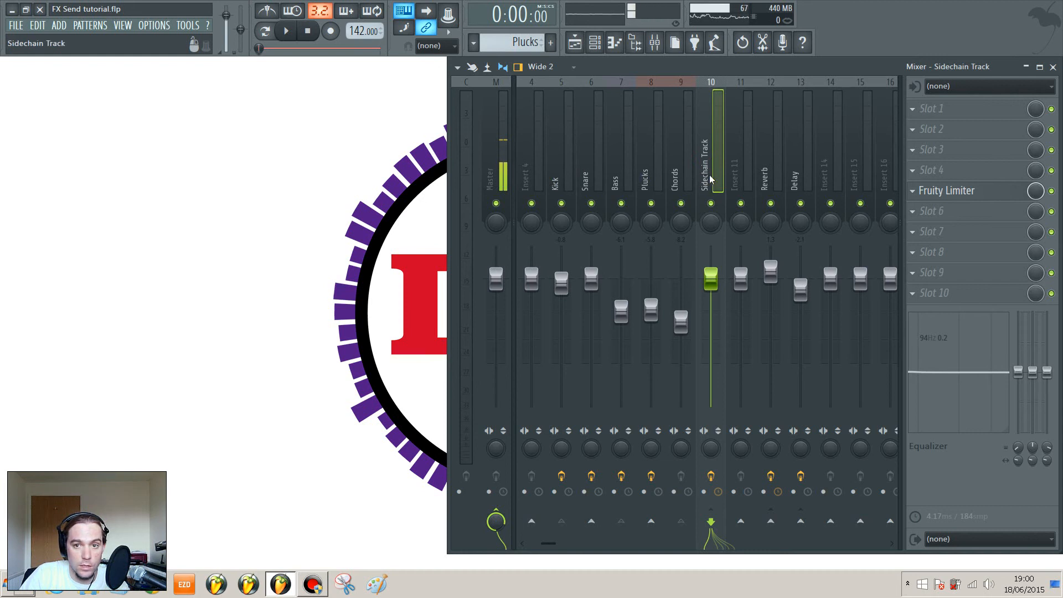
click(679, 169)
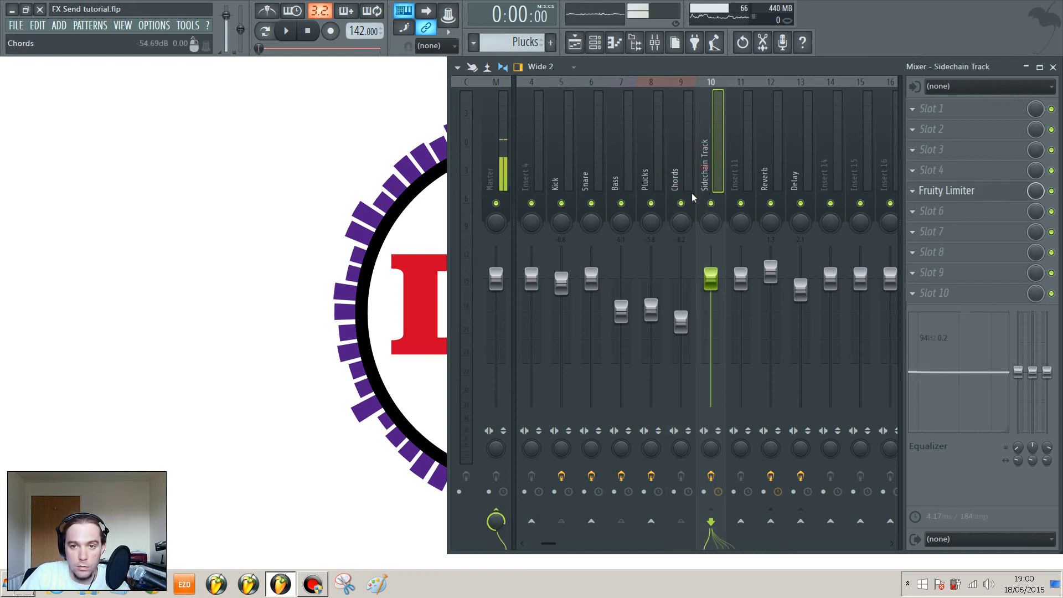
click(286, 31)
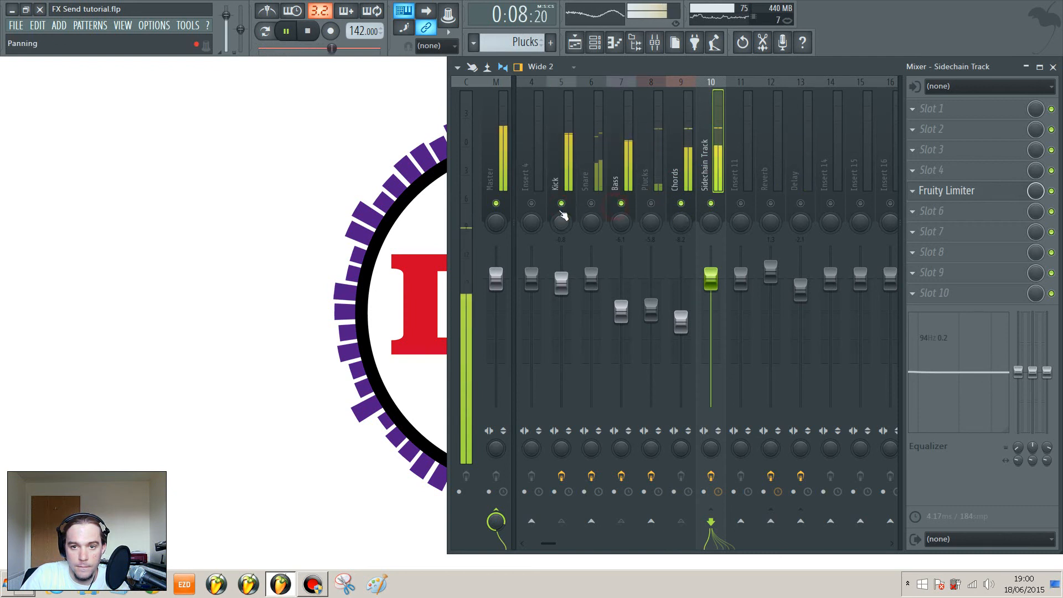
click(561, 221)
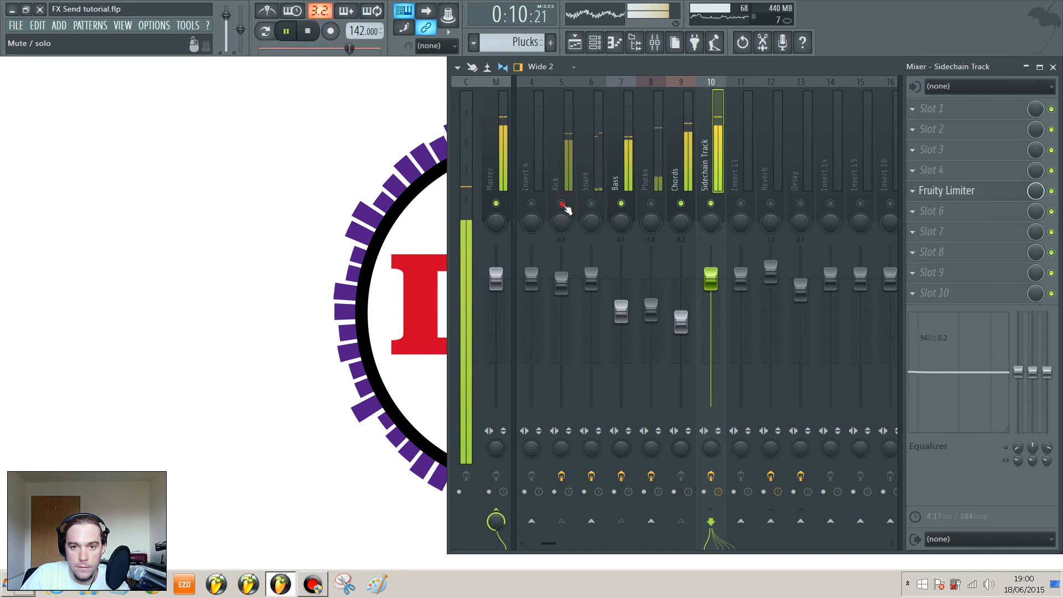
click(306, 31)
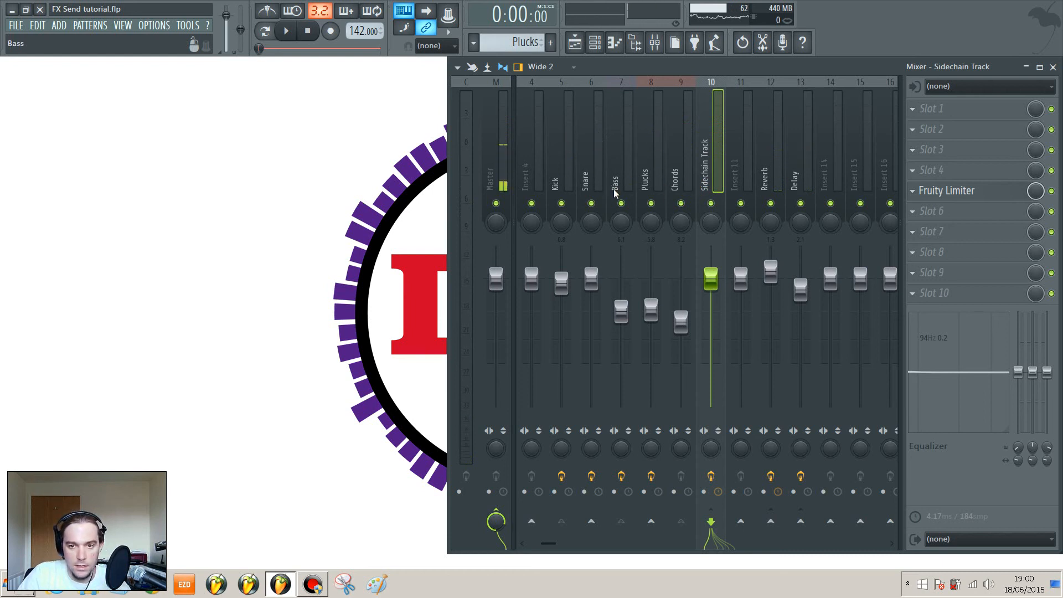
click(737, 176)
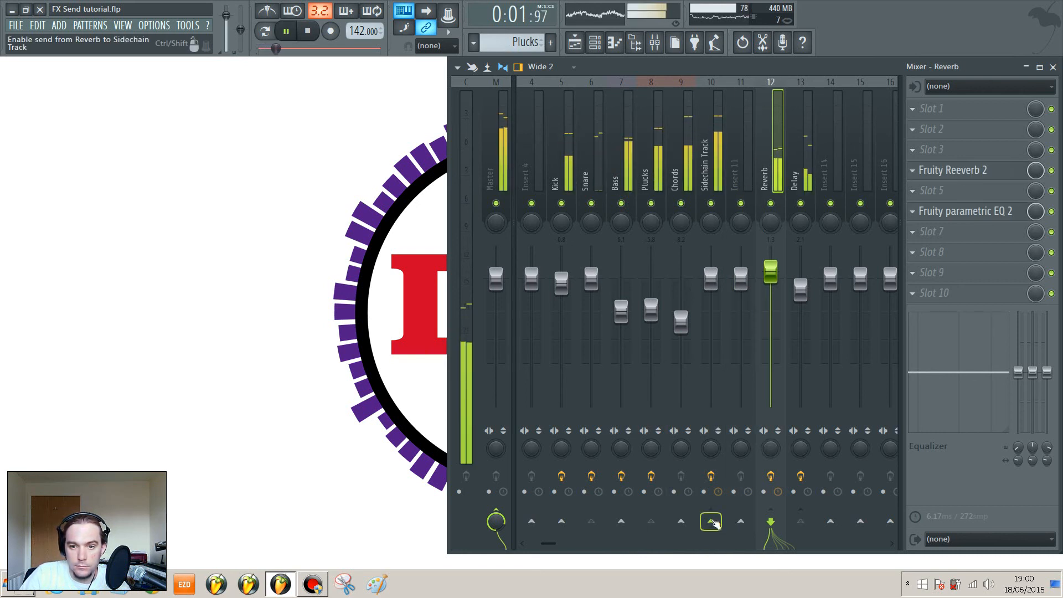
Step: Route Reverb into the Sidechain Track and disable its direct send to Master
click(710, 522)
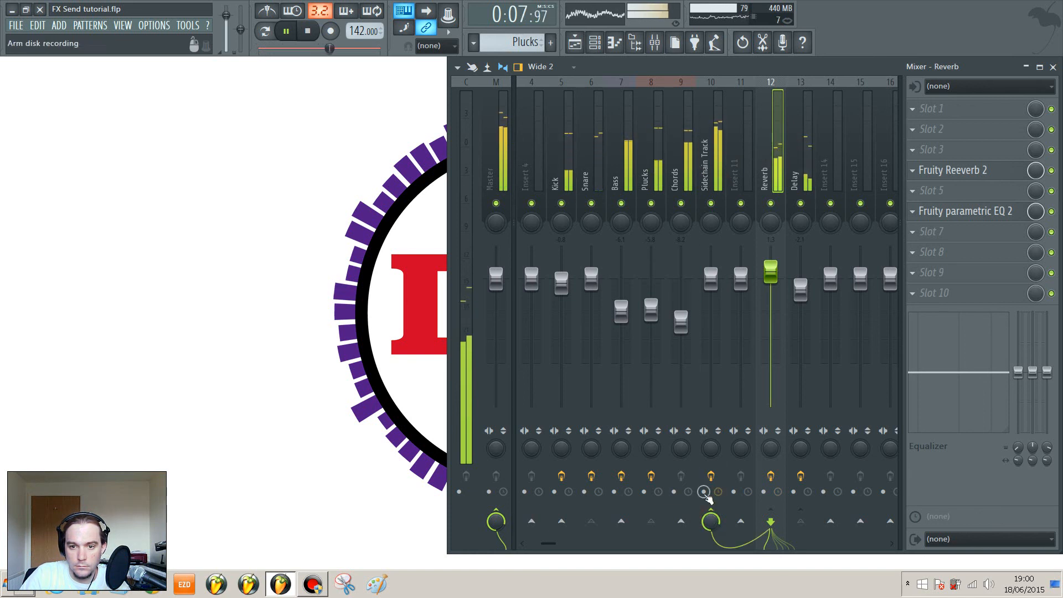
click(769, 173)
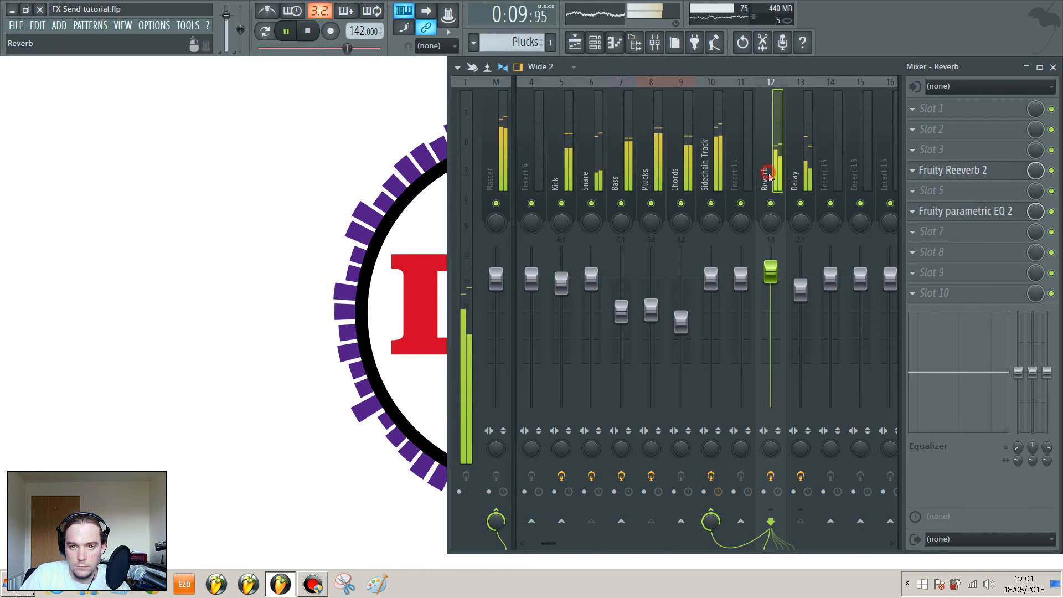
mouse_move(495, 519)
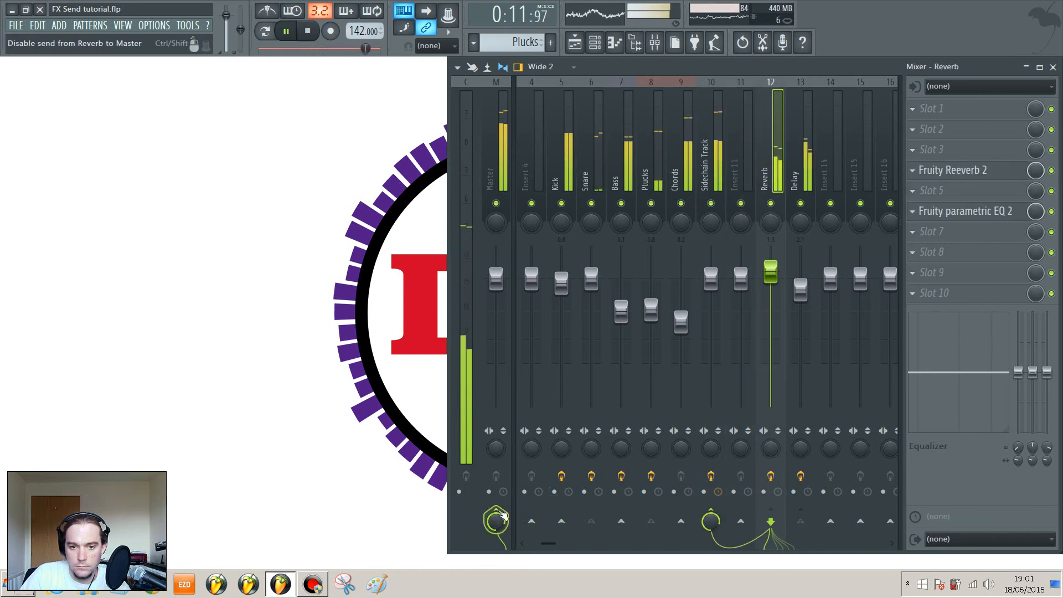
click(495, 525)
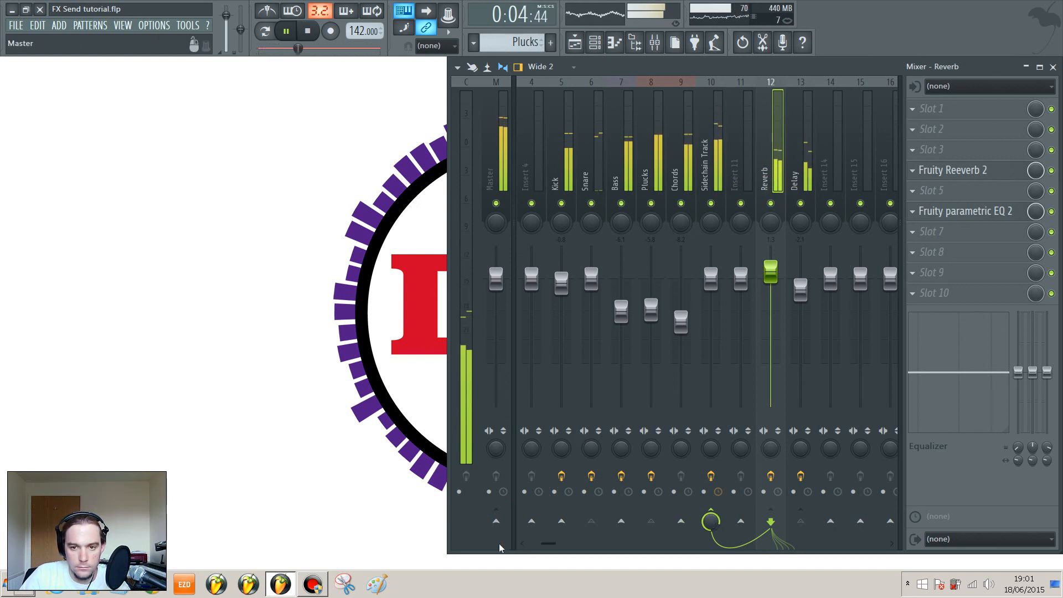
click(306, 31)
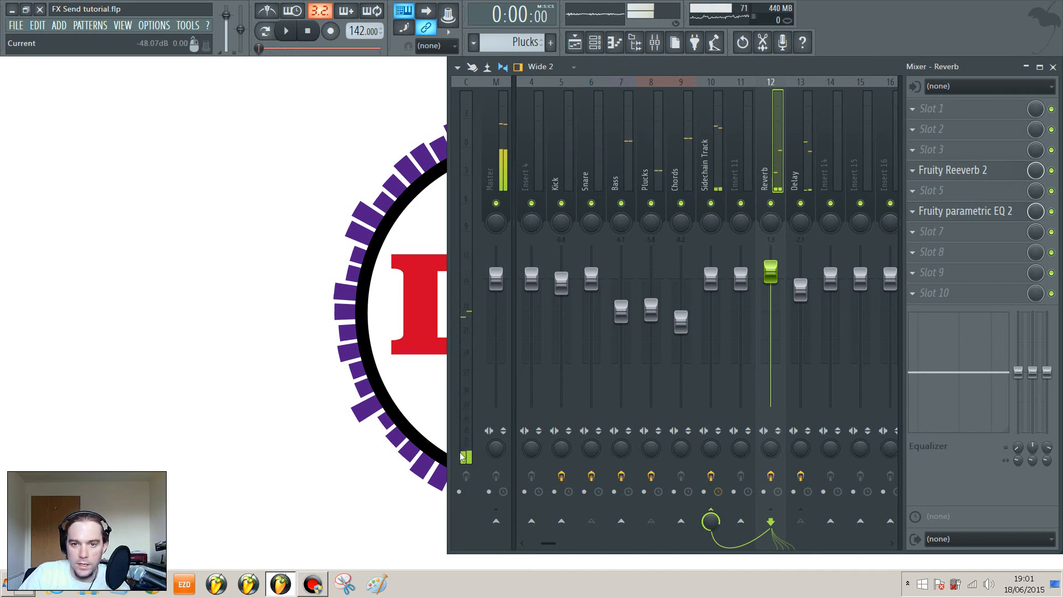
Step: Bring up the routing options for Reverb's send to the Sidechain Track
click(465, 169)
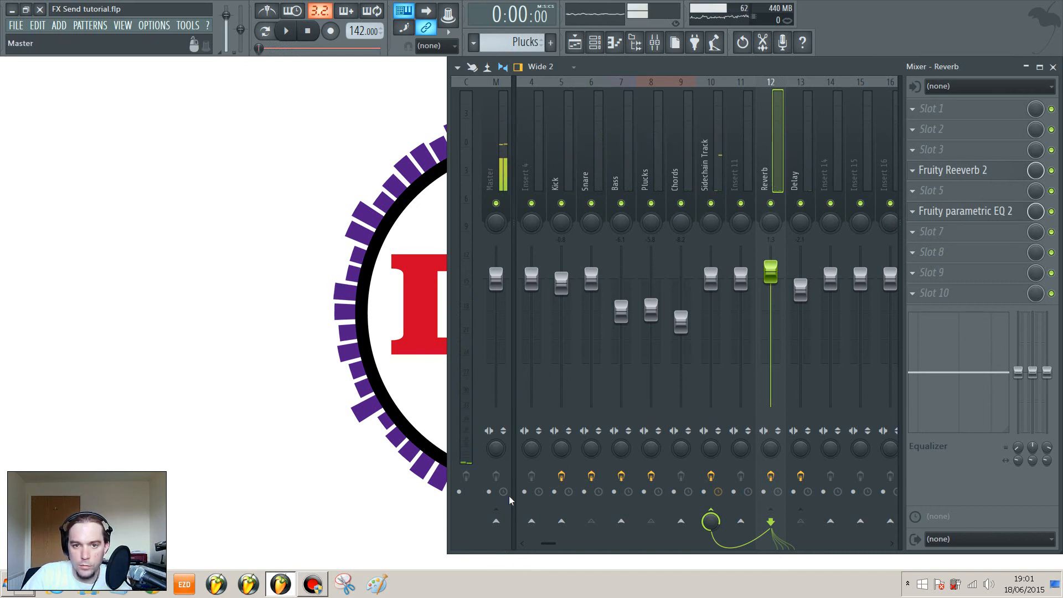
click(710, 163)
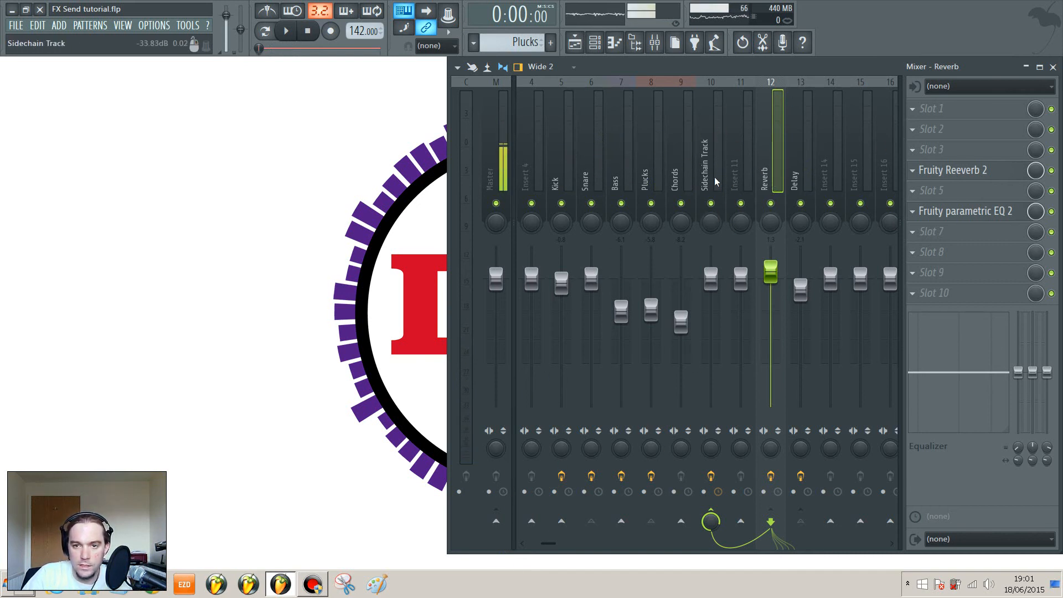
right_click(710, 520)
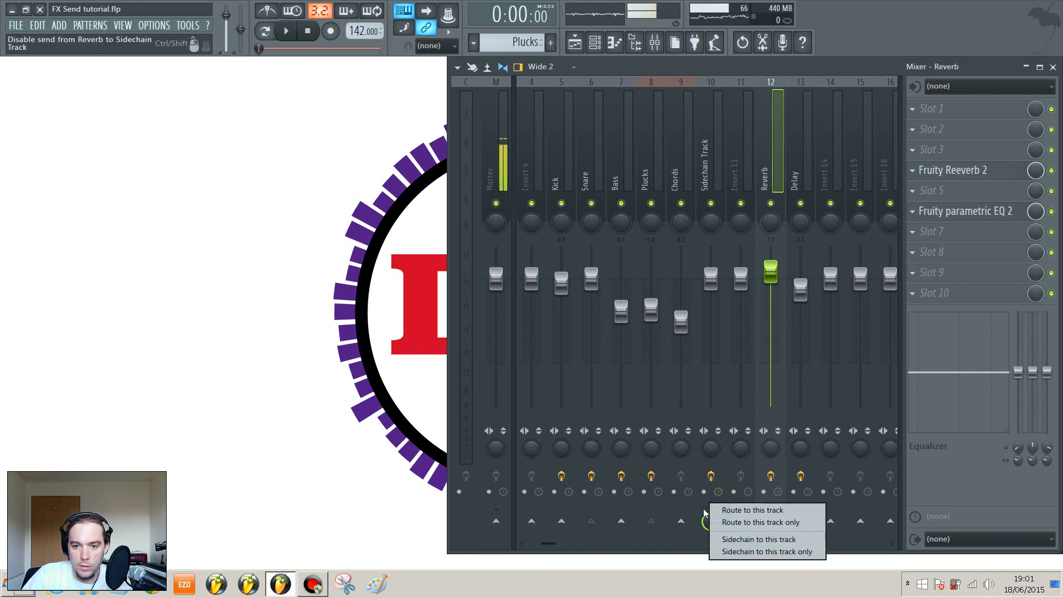
mouse_move(764, 522)
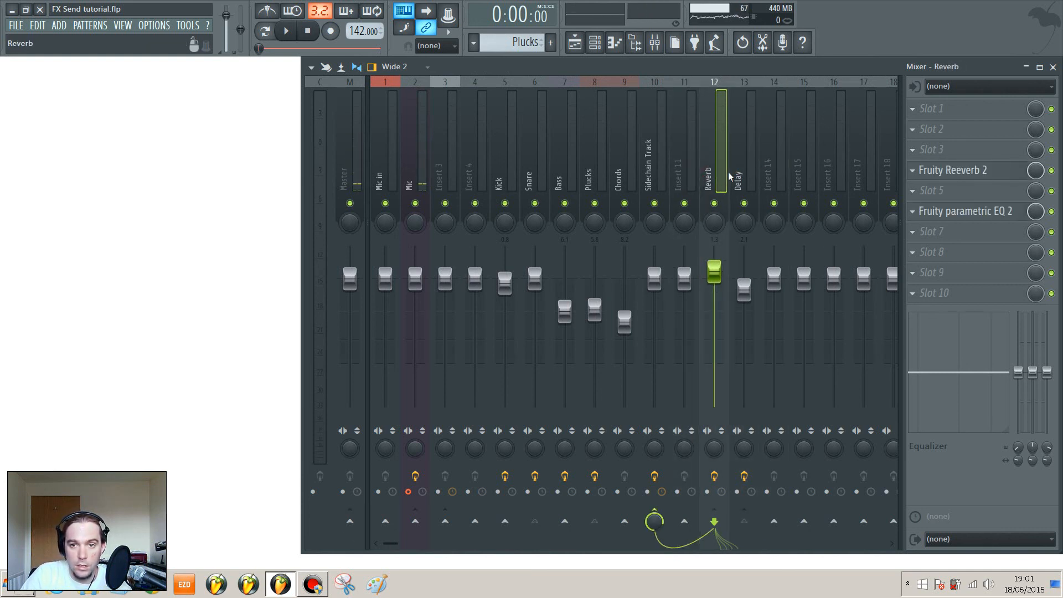
click(743, 166)
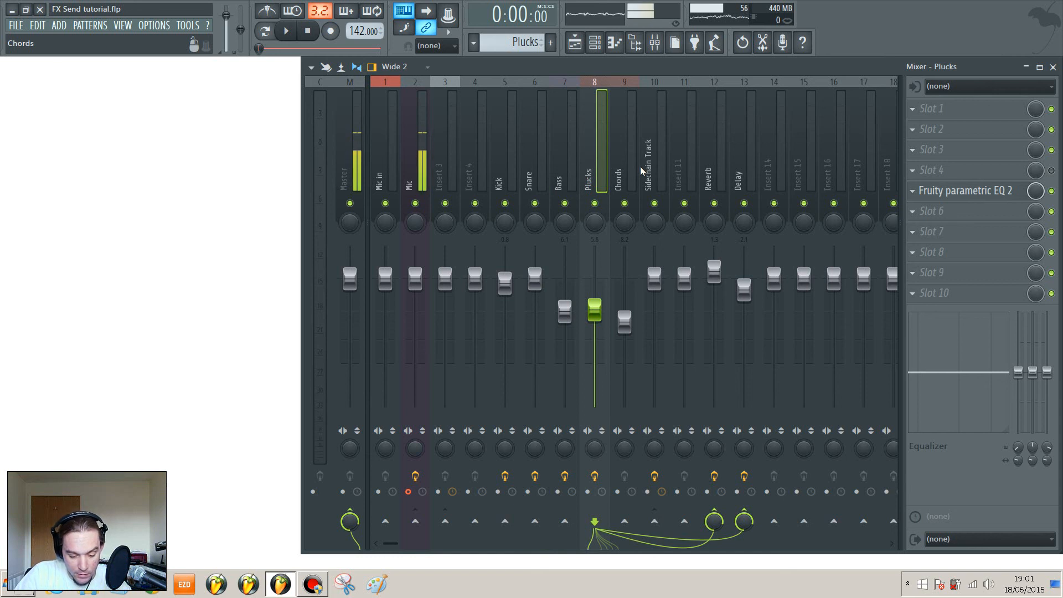
click(652, 169)
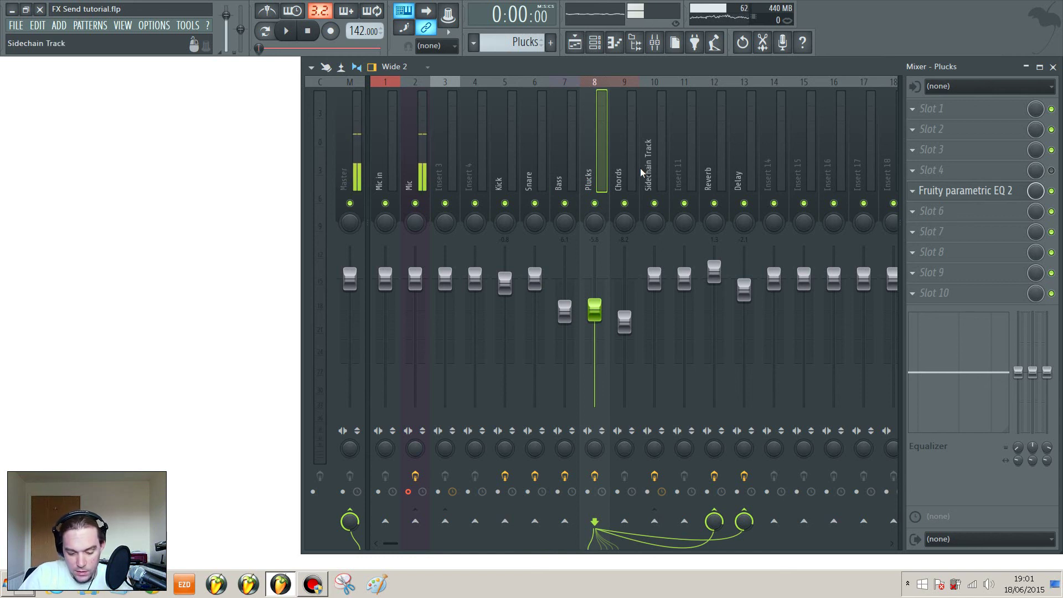